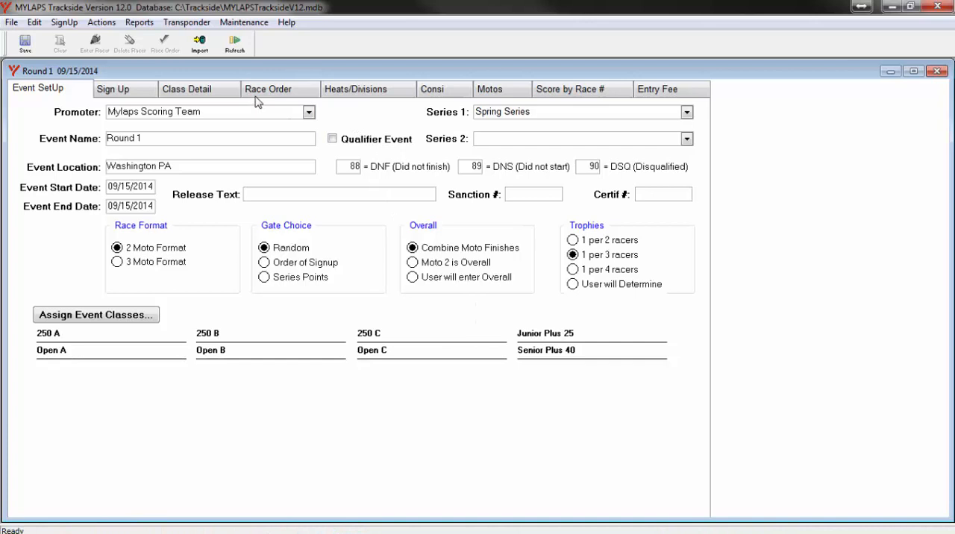
Review Round 1's race order, then return to the 250 A class's 15-entry list.
left_click(187, 89)
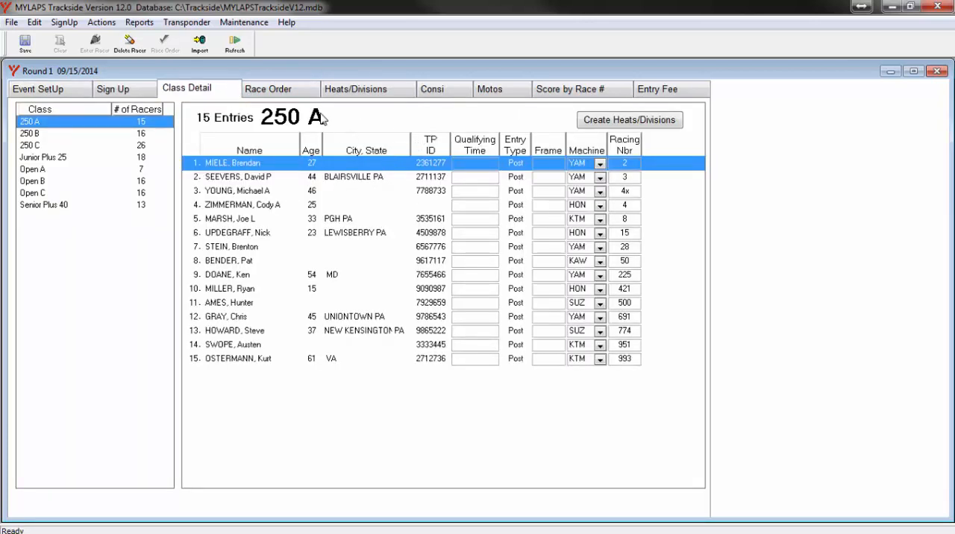
left_click(268, 88)
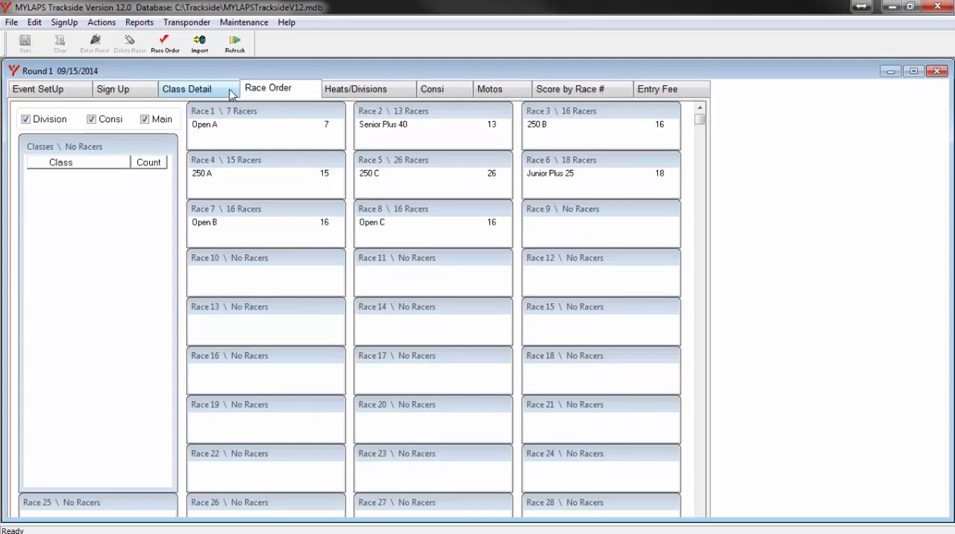
left_click(188, 89)
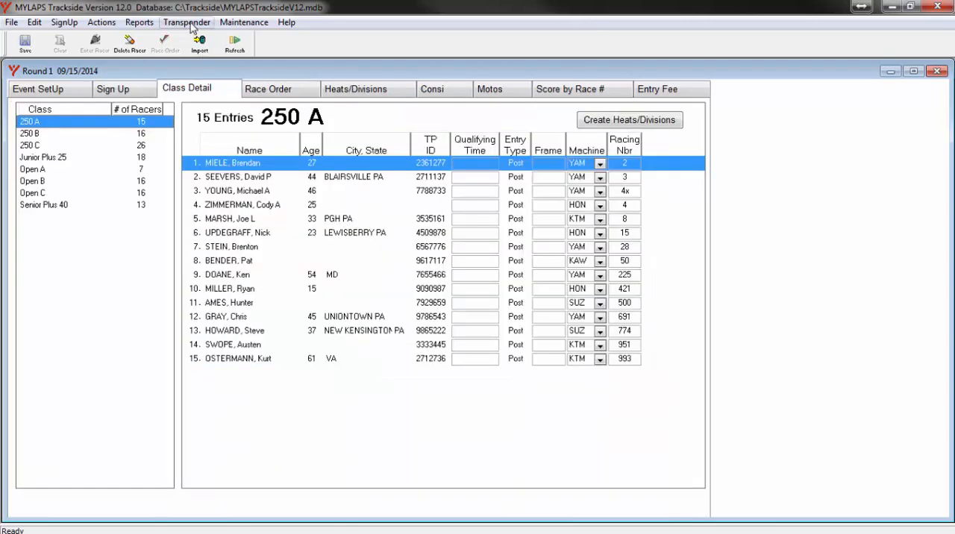
Start the decoder connection from the Transponder menu, accepting backup log sequence 01.
left_click(185, 22)
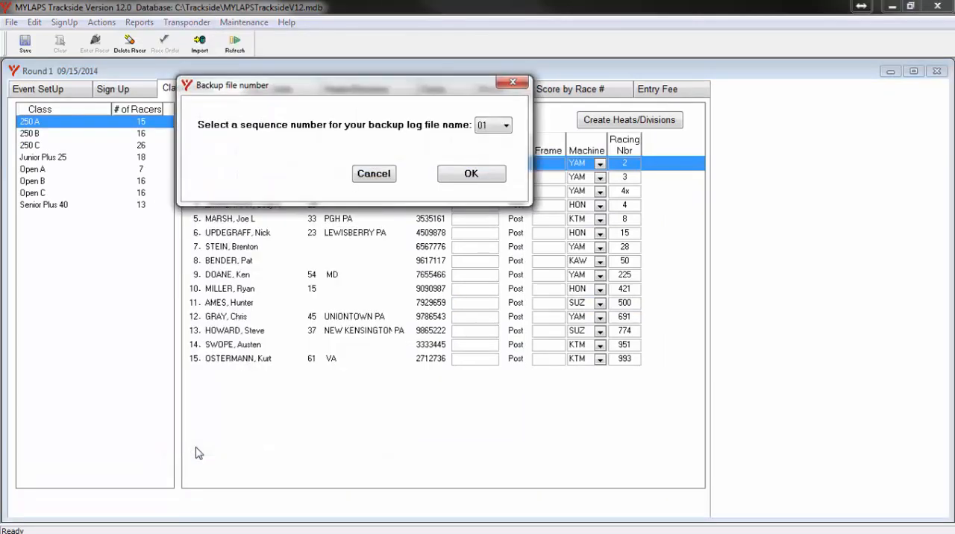
mouse_move(247, 175)
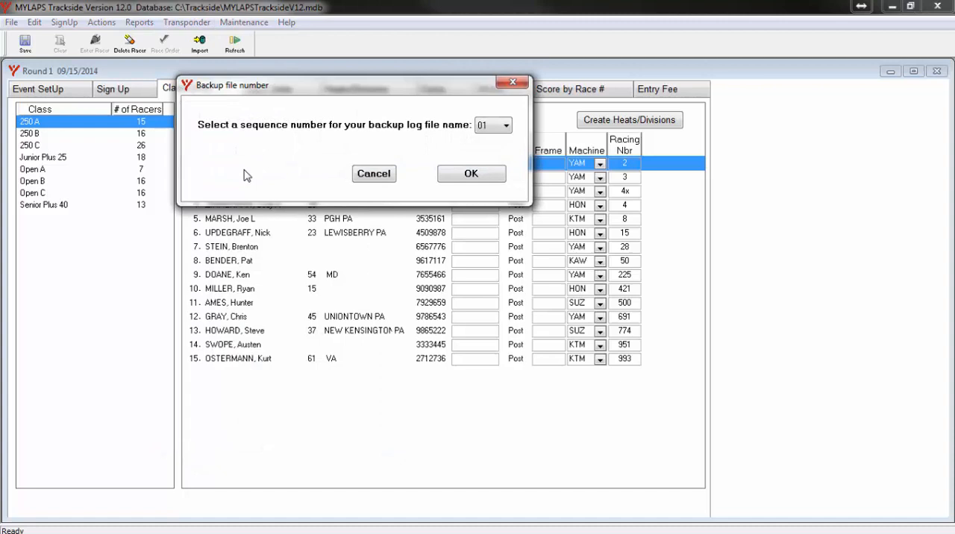
mouse_move(255, 173)
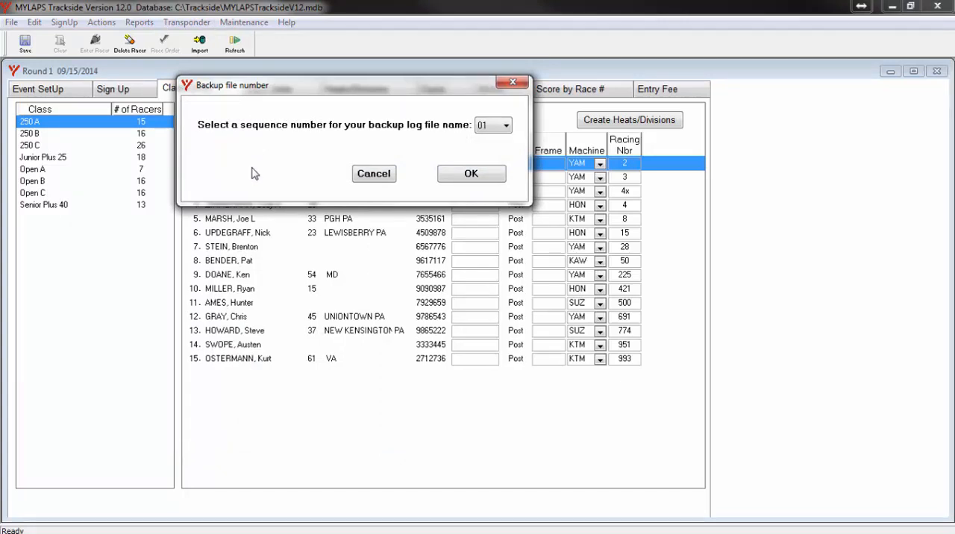
mouse_move(471, 173)
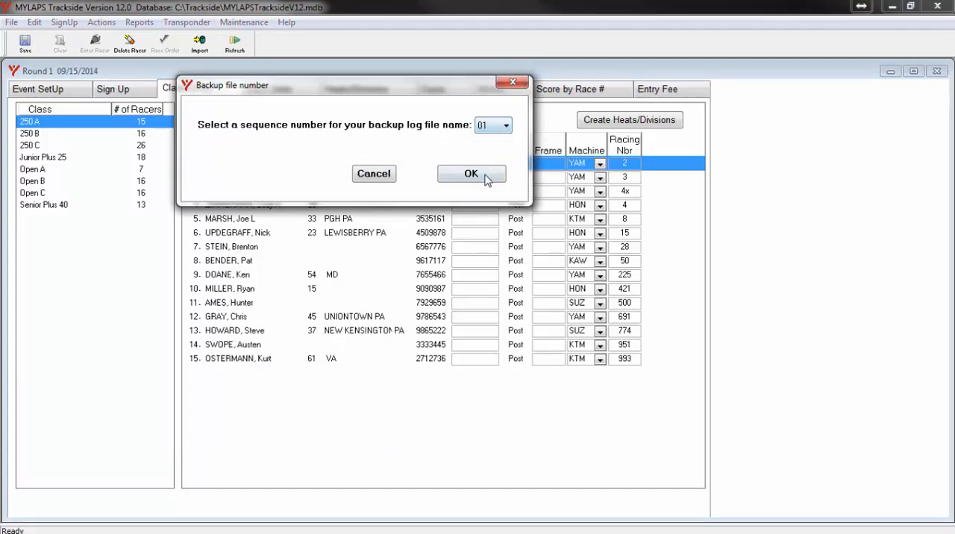
left_click(471, 173)
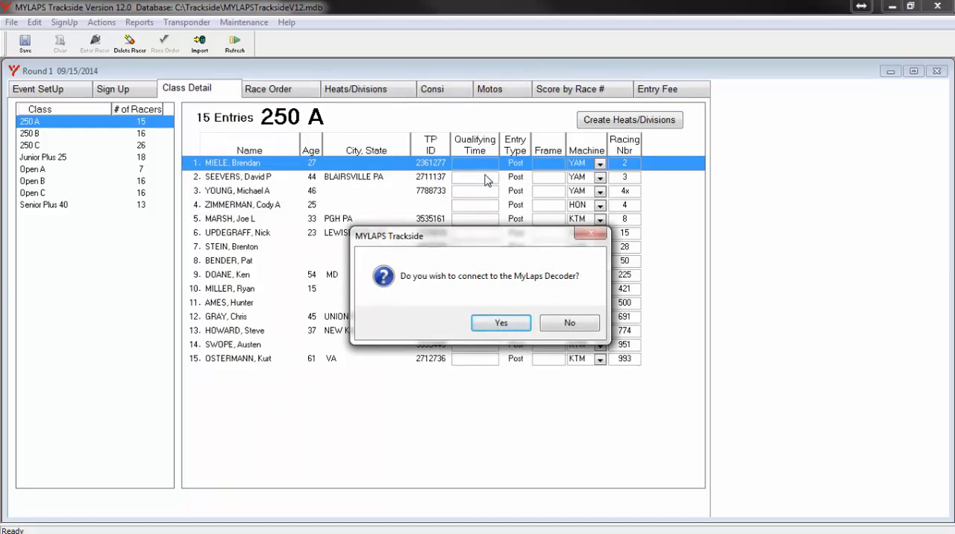
mouse_move(489, 224)
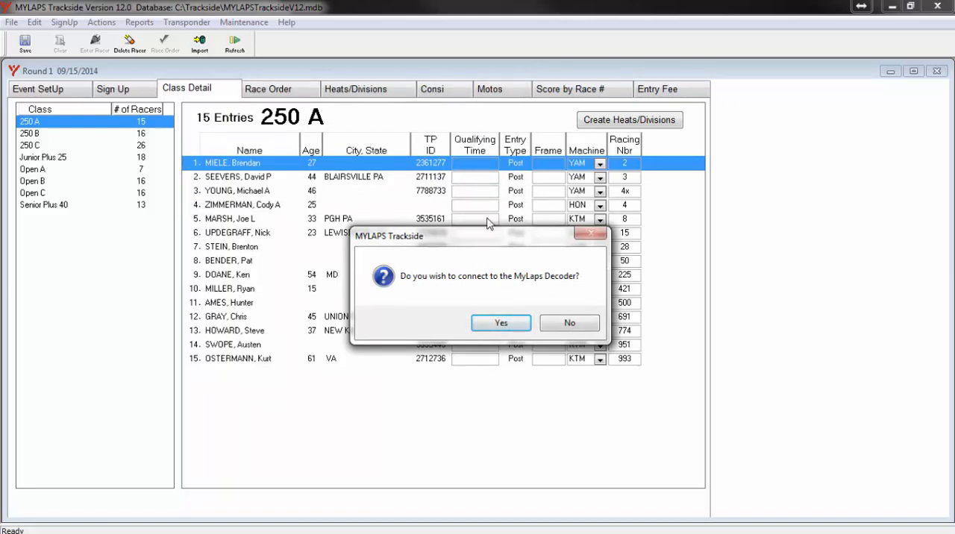
mouse_move(507, 299)
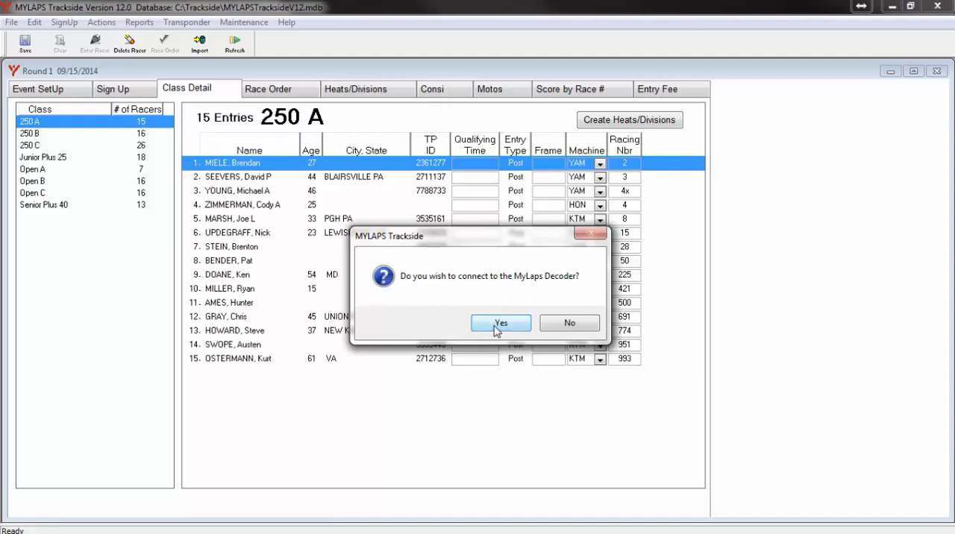
Agree to connect and link to the MyLaps Decoder at TCP/IP 192.168.1.50.
left_click(501, 323)
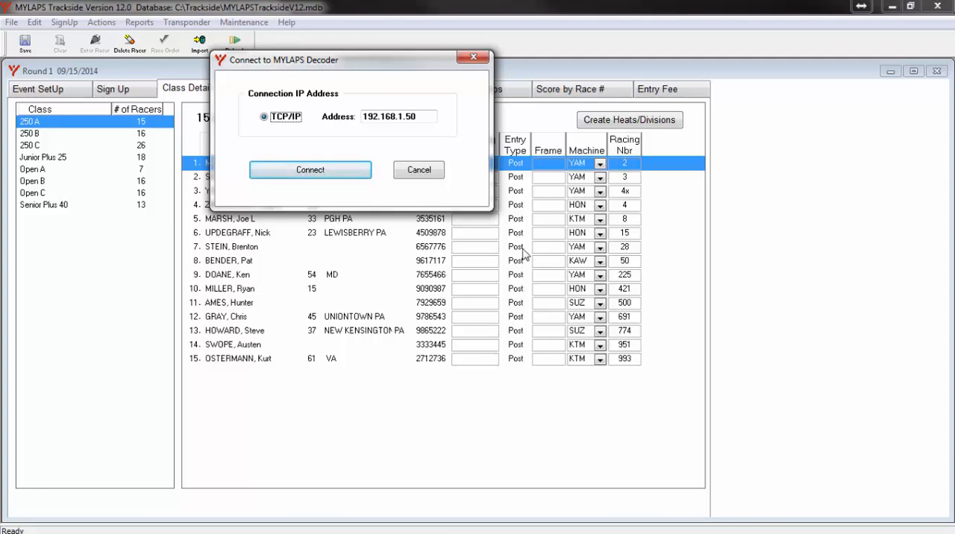
mouse_move(446, 88)
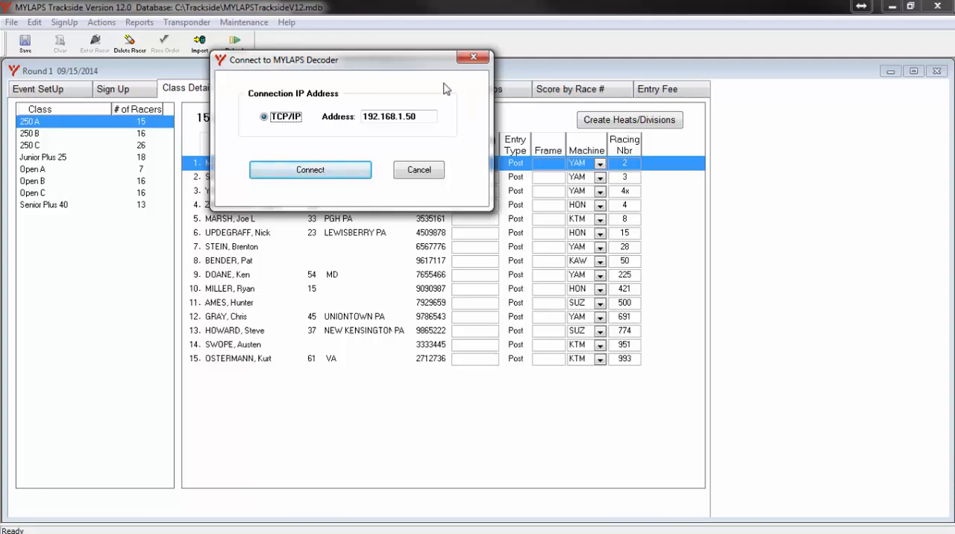
mouse_move(388, 91)
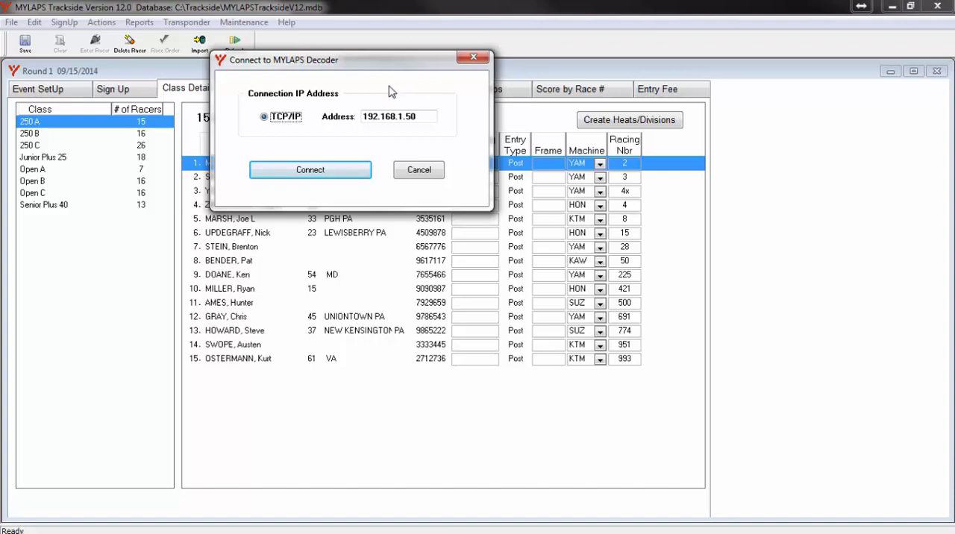
mouse_move(307, 134)
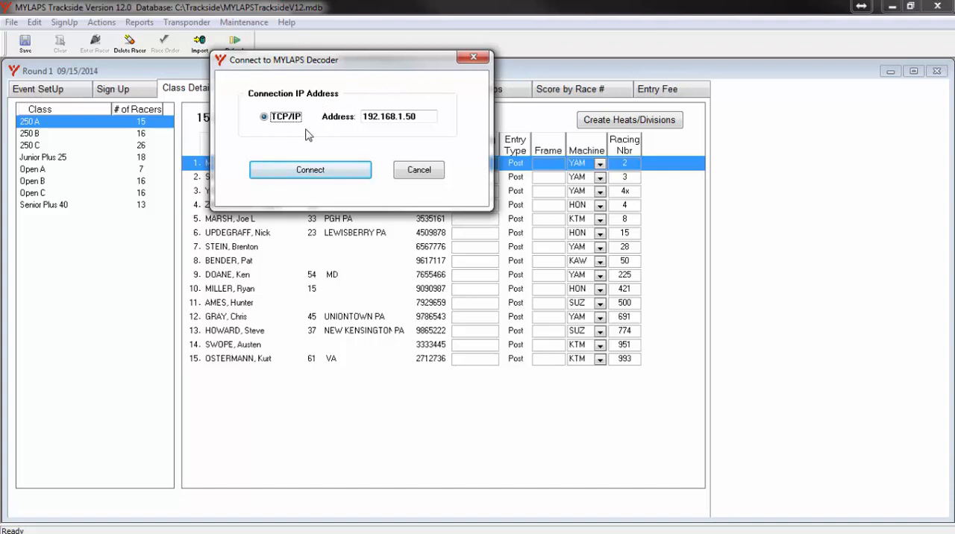
mouse_move(355, 132)
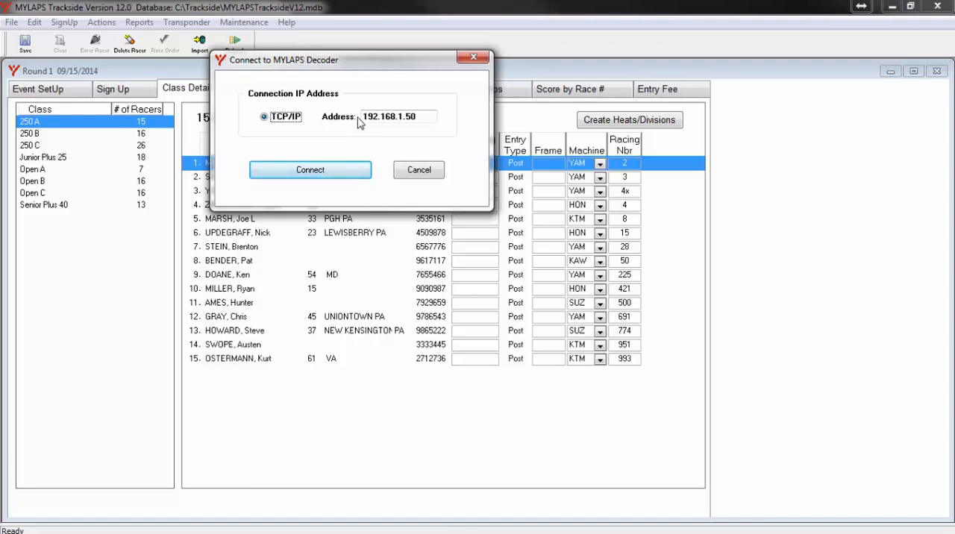
mouse_move(426, 132)
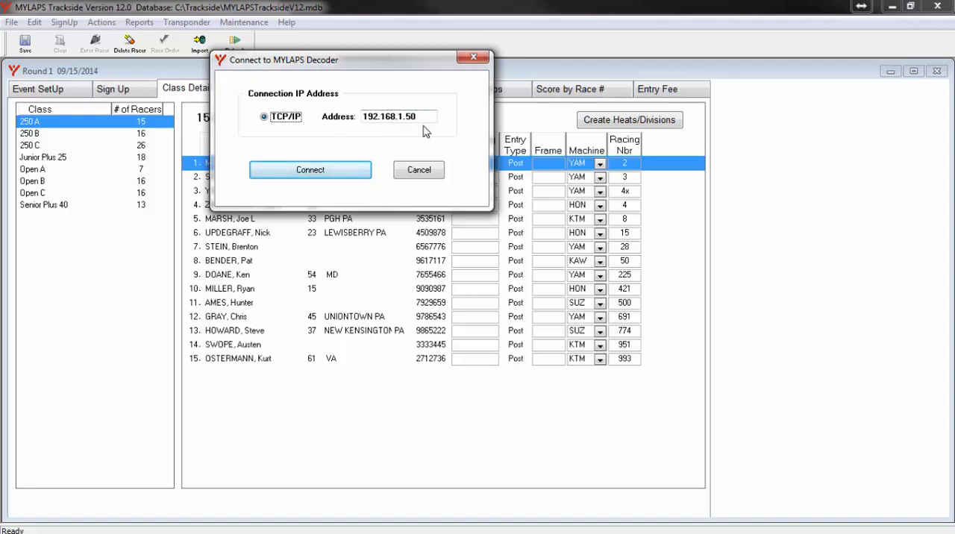
left_click(309, 170)
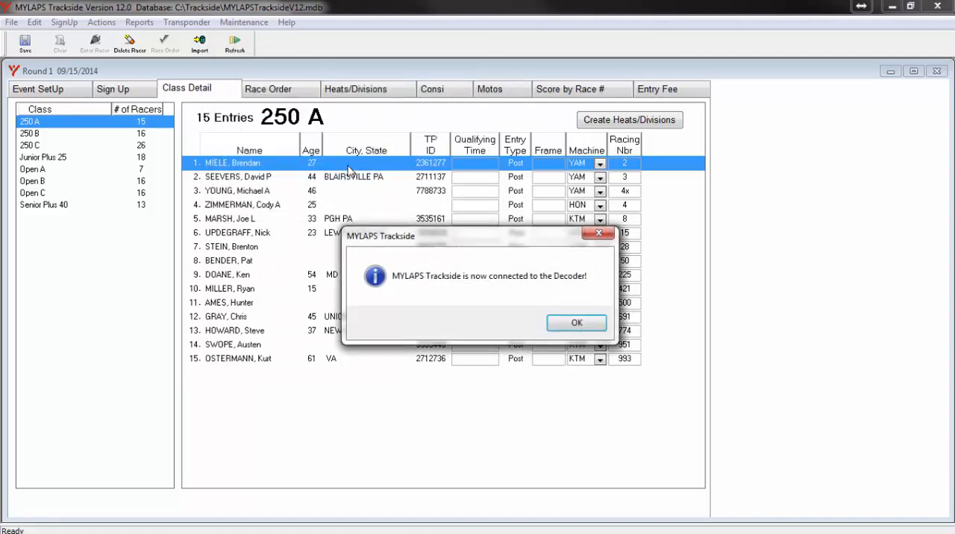
mouse_move(470, 305)
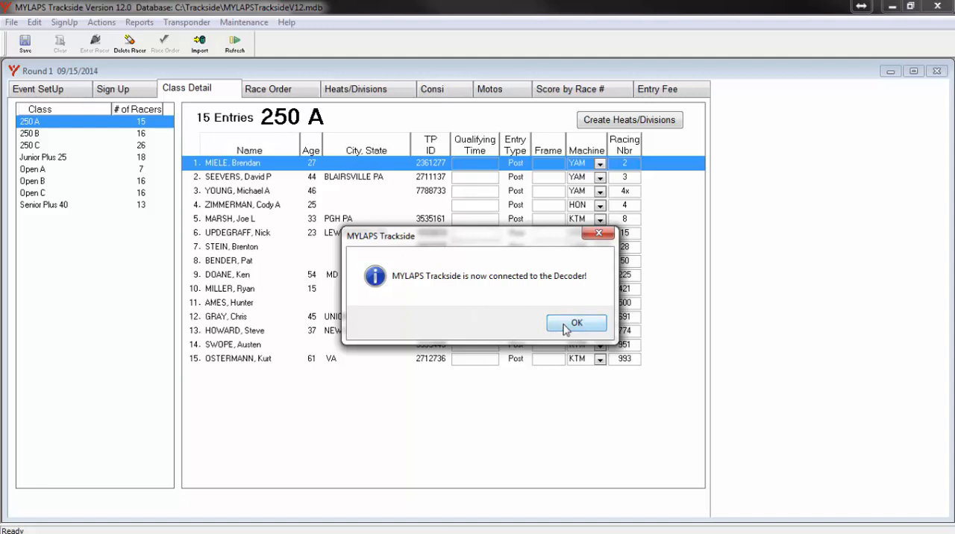
mouse_move(576, 324)
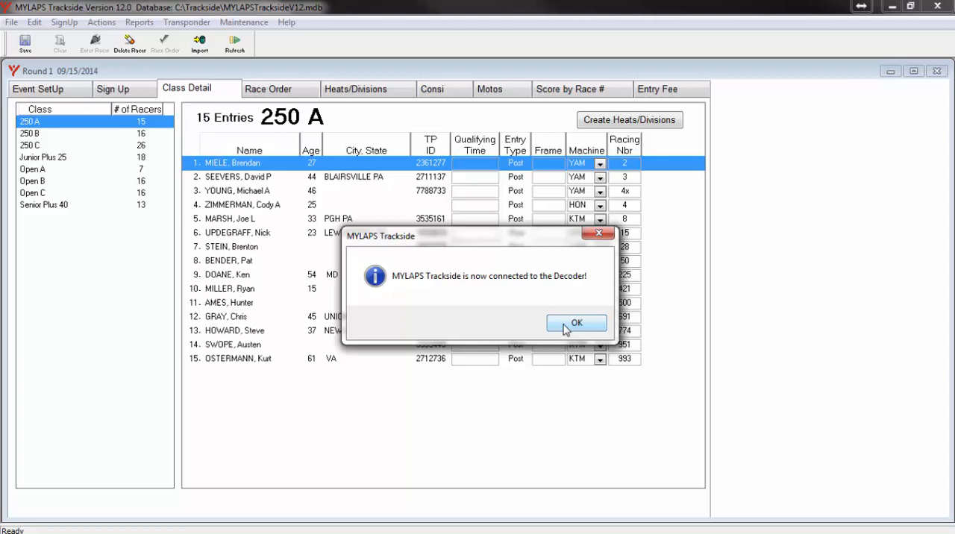
Acknowledge the connected message to open Scoring Control with zero scans and reads.
left_click(577, 323)
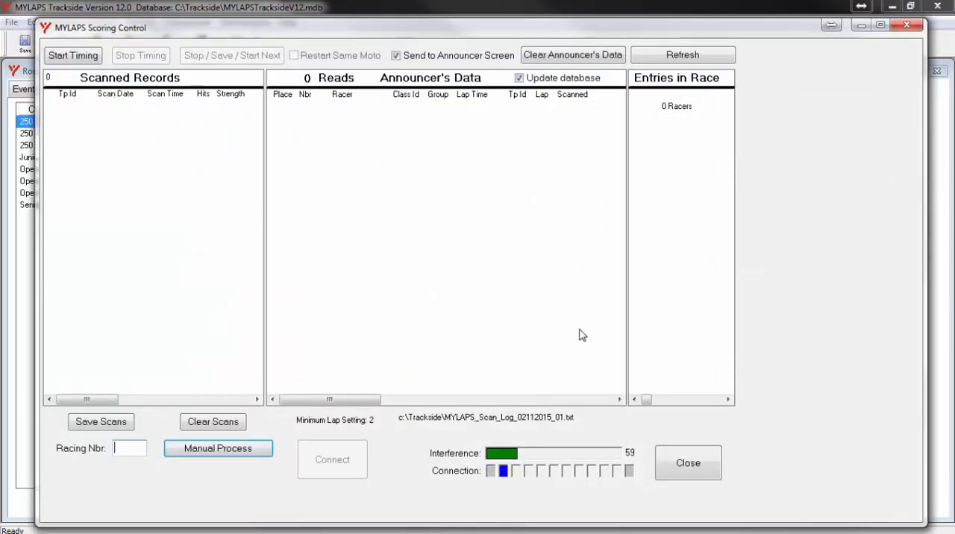
mouse_move(127, 190)
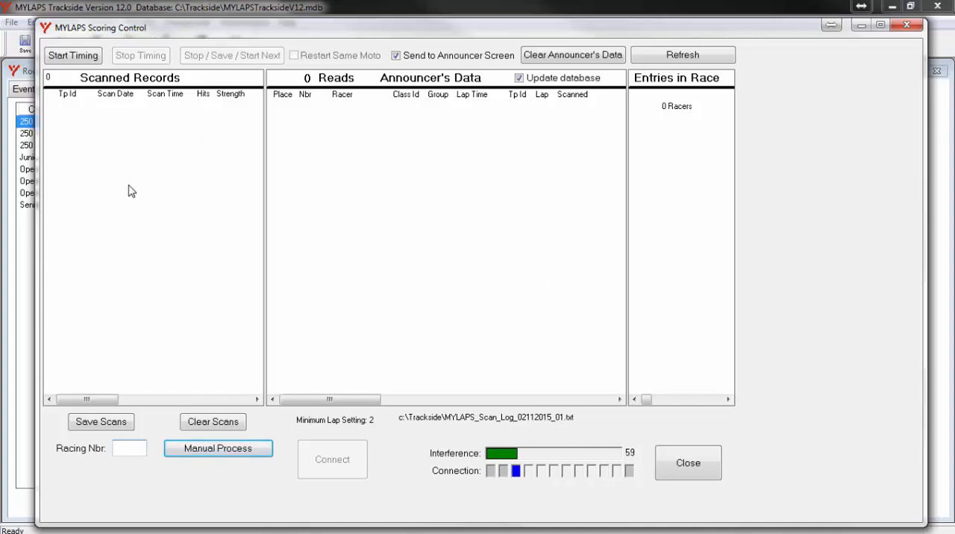
mouse_move(173, 100)
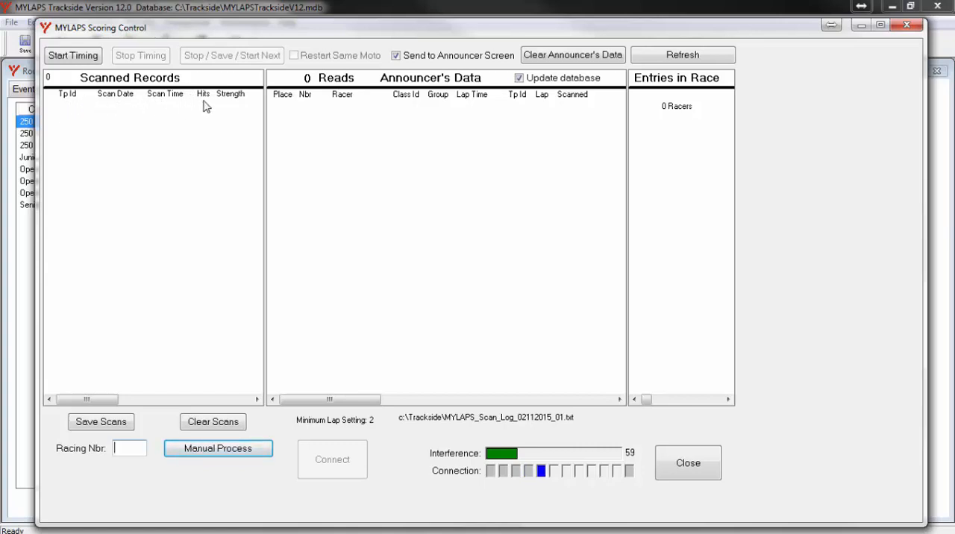
mouse_move(166, 108)
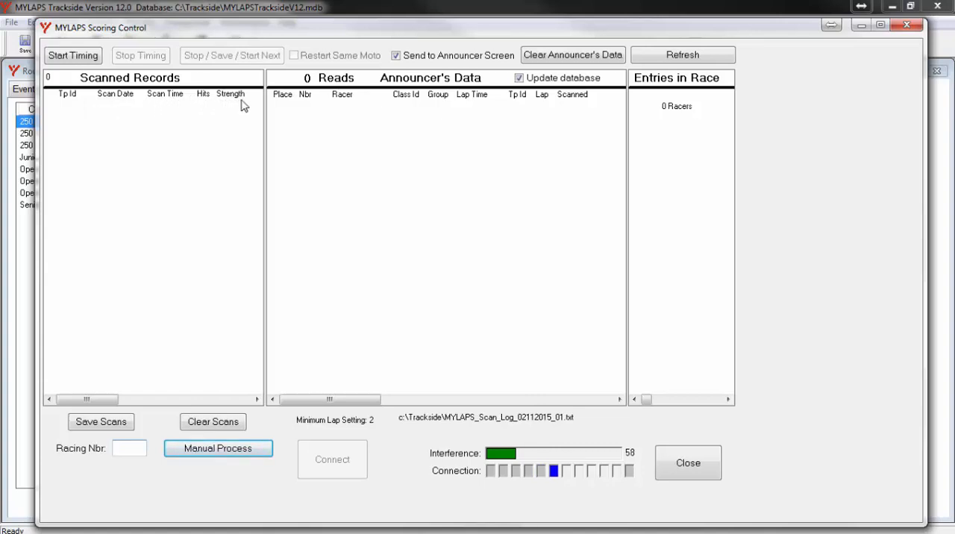
mouse_move(100, 108)
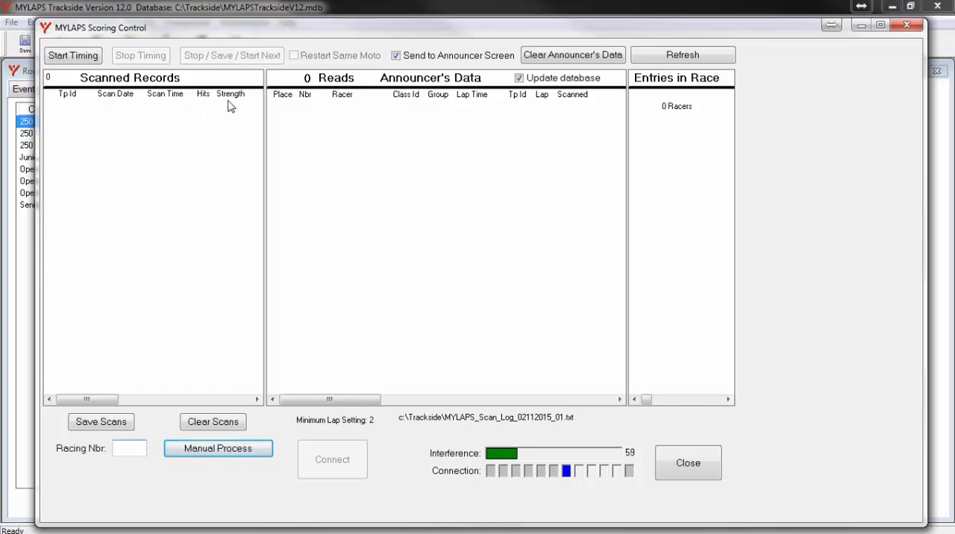
mouse_move(721, 104)
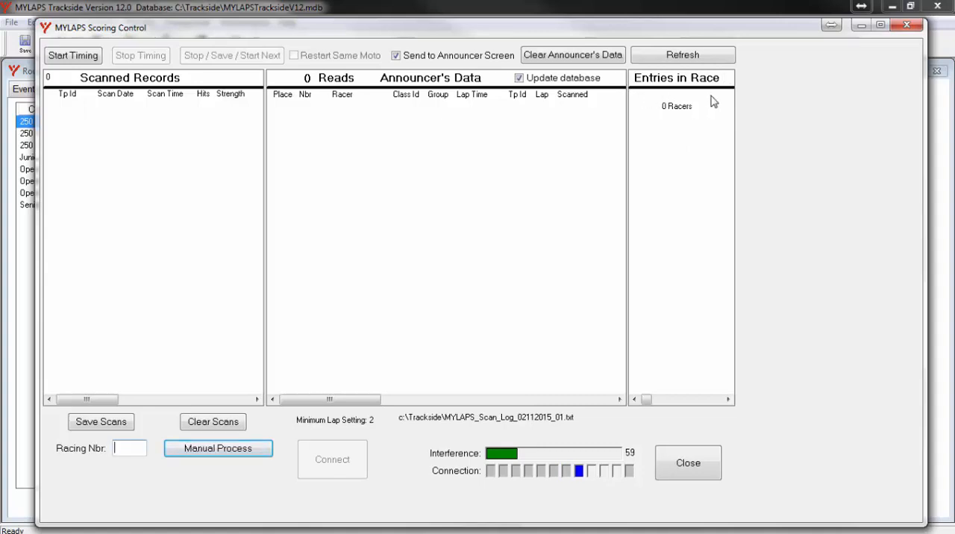
mouse_move(682, 97)
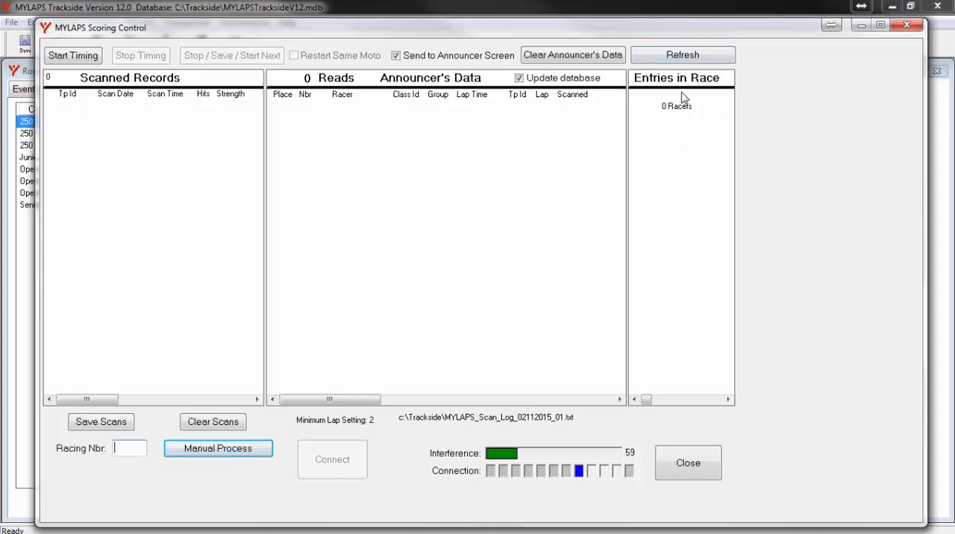
mouse_move(716, 106)
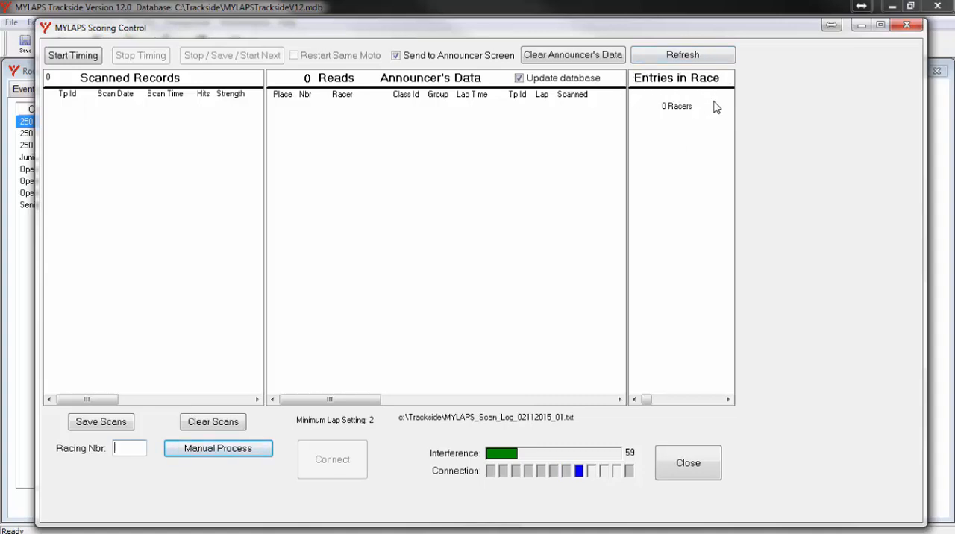
mouse_move(701, 233)
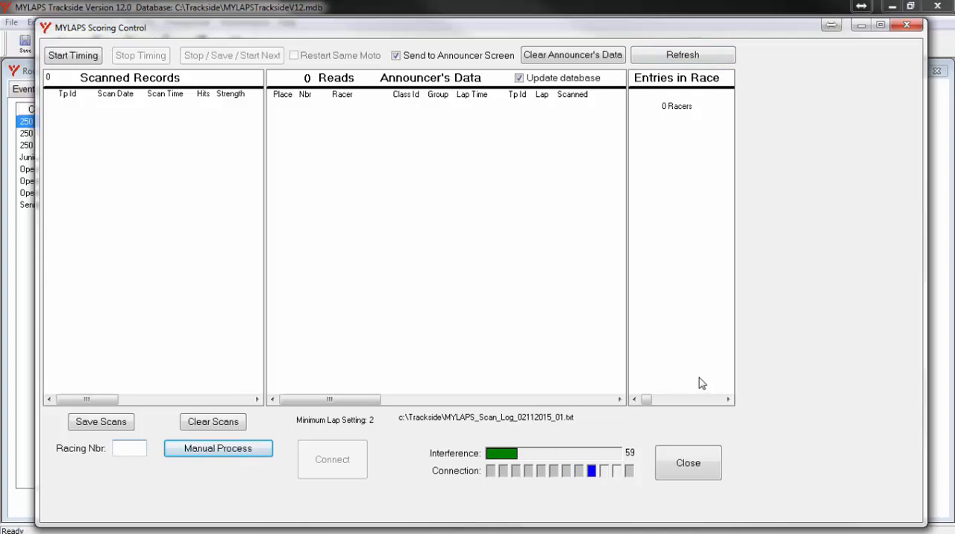
mouse_move(671, 142)
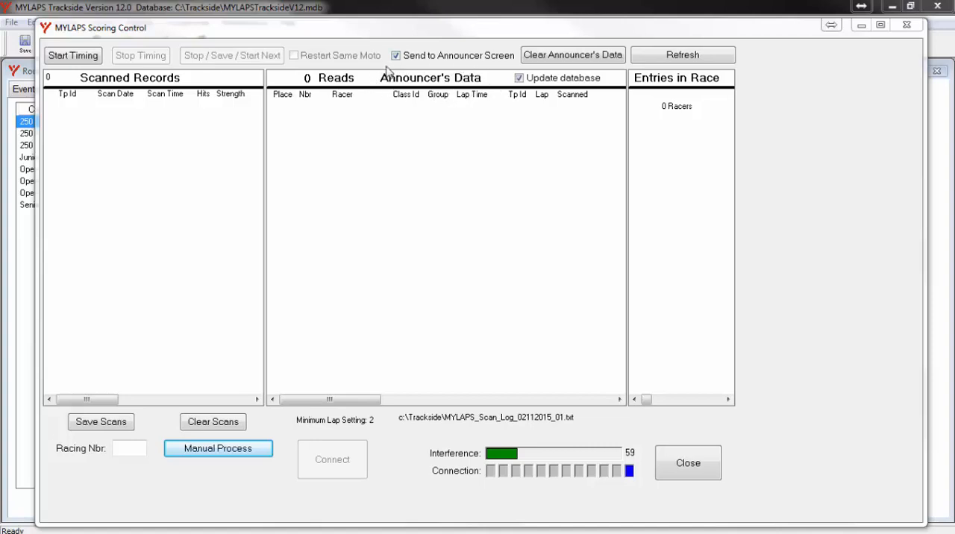
mouse_move(437, 162)
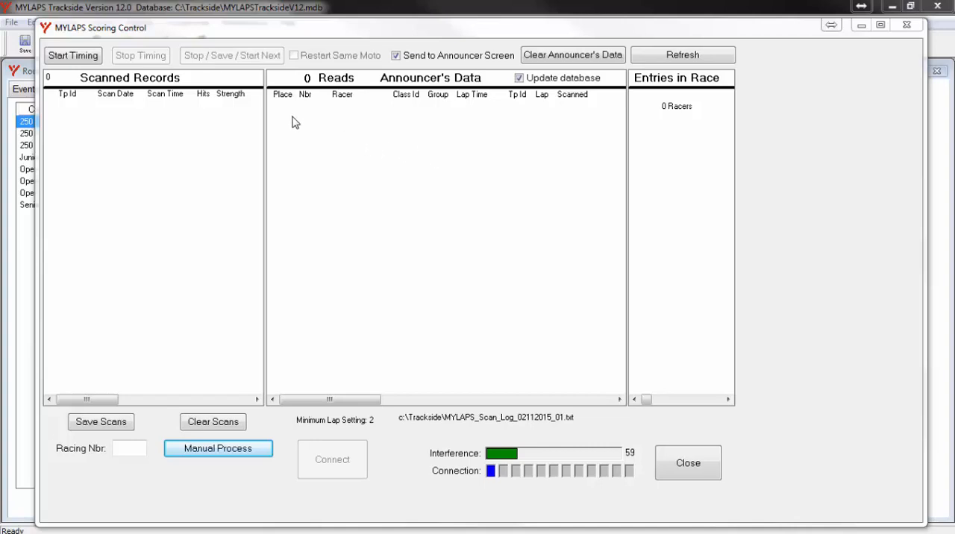
mouse_move(604, 111)
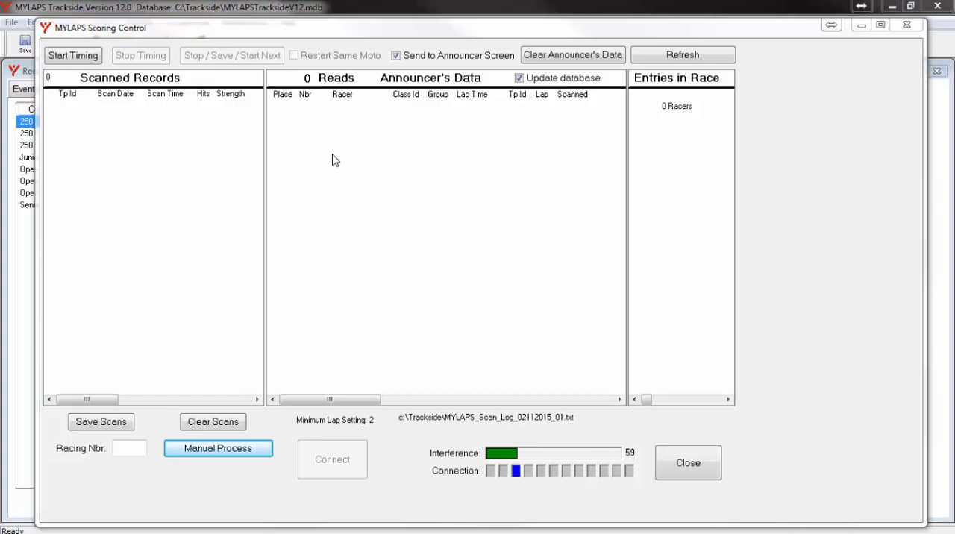
mouse_move(378, 155)
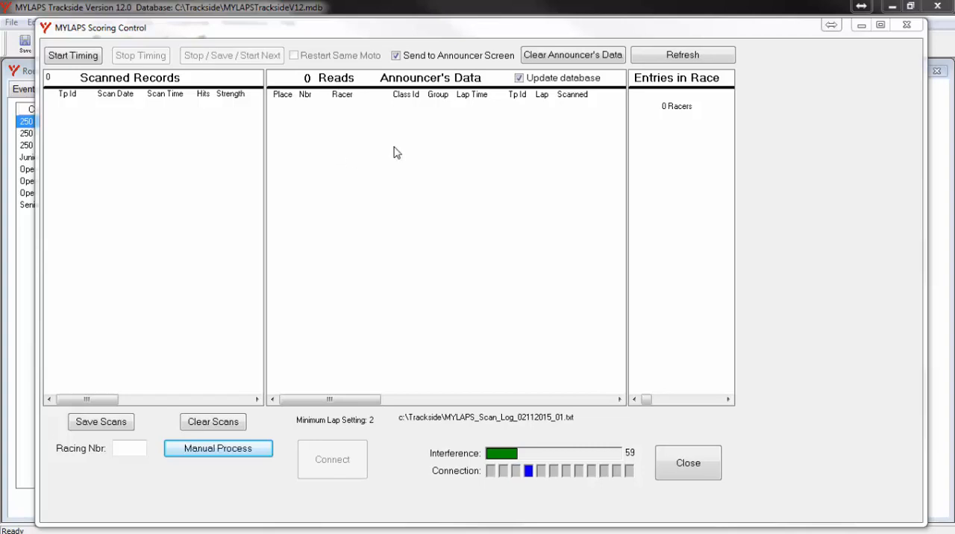
mouse_move(382, 151)
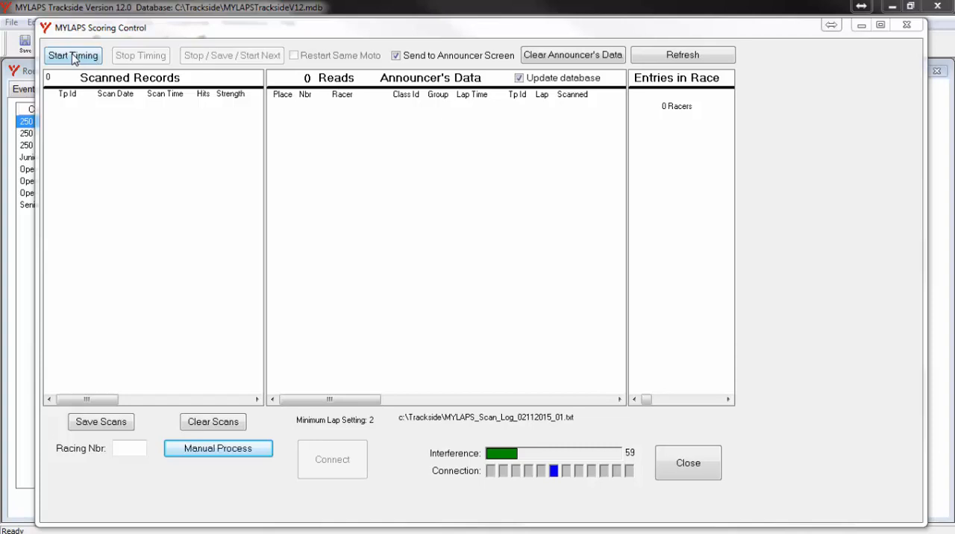
Start timing a Practice session rather than a race.
left_click(78, 55)
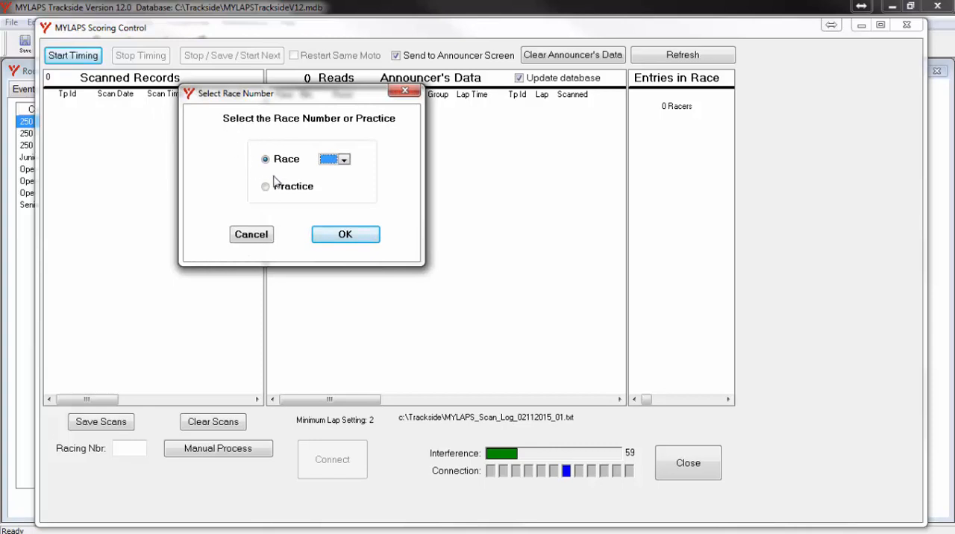
left_click(265, 186)
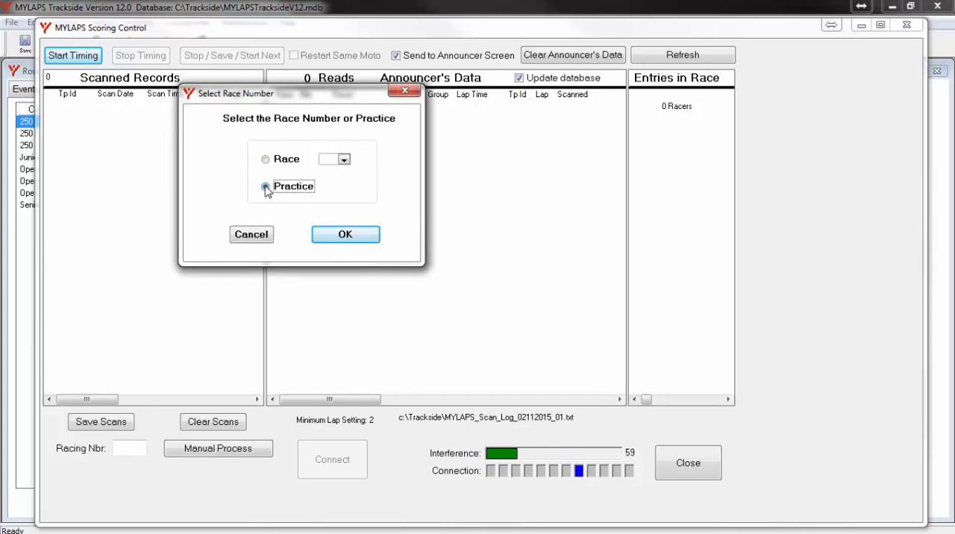
left_click(345, 234)
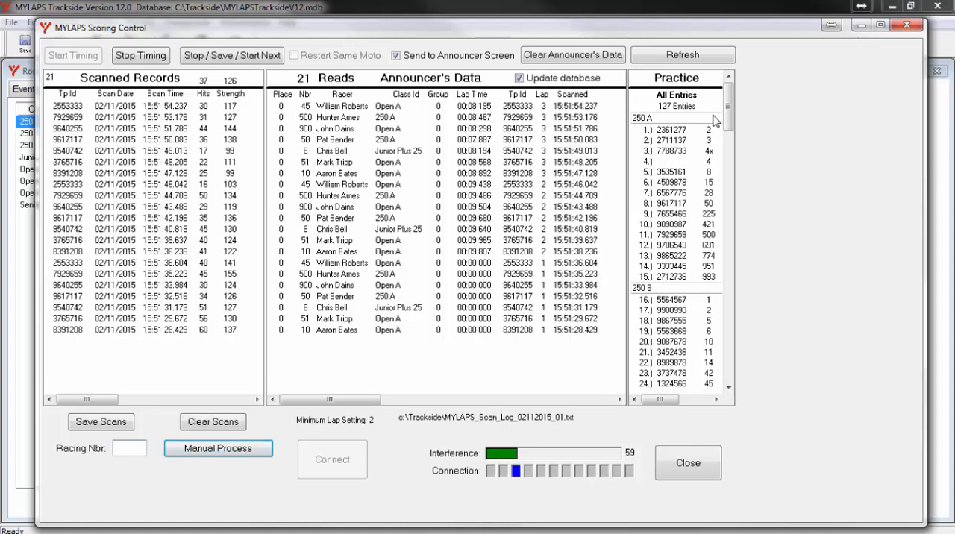
mouse_move(617, 111)
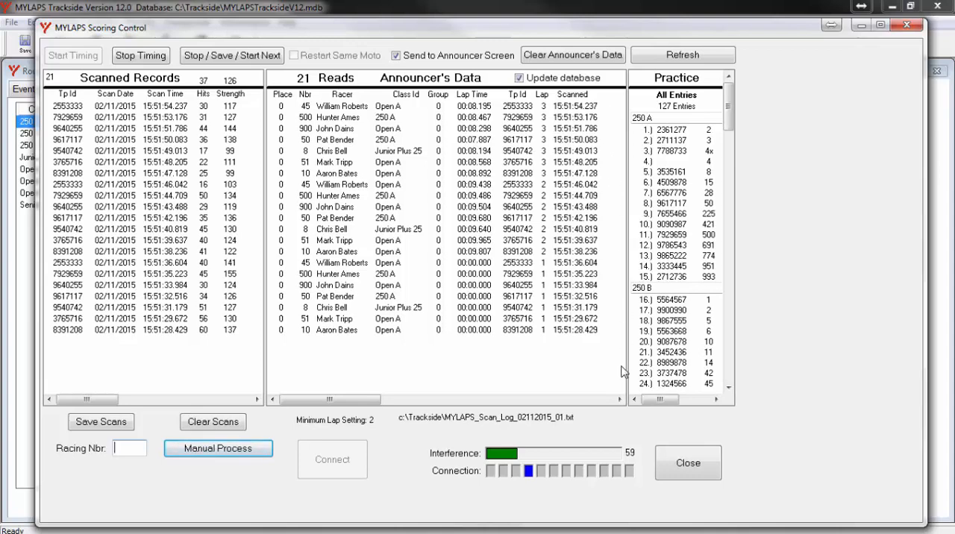
mouse_move(456, 369)
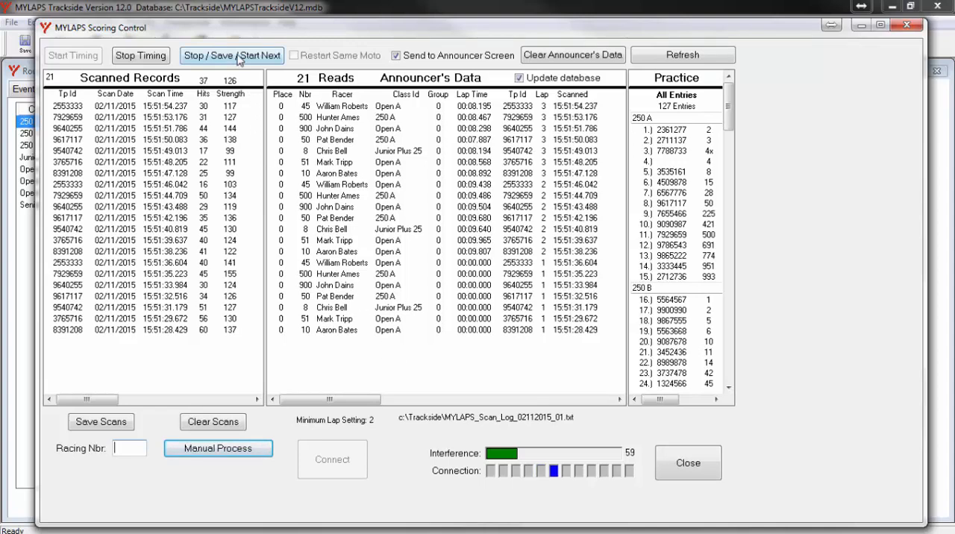
Stop, save and restart timing, clearing the practice scan and read lists.
left_click(232, 55)
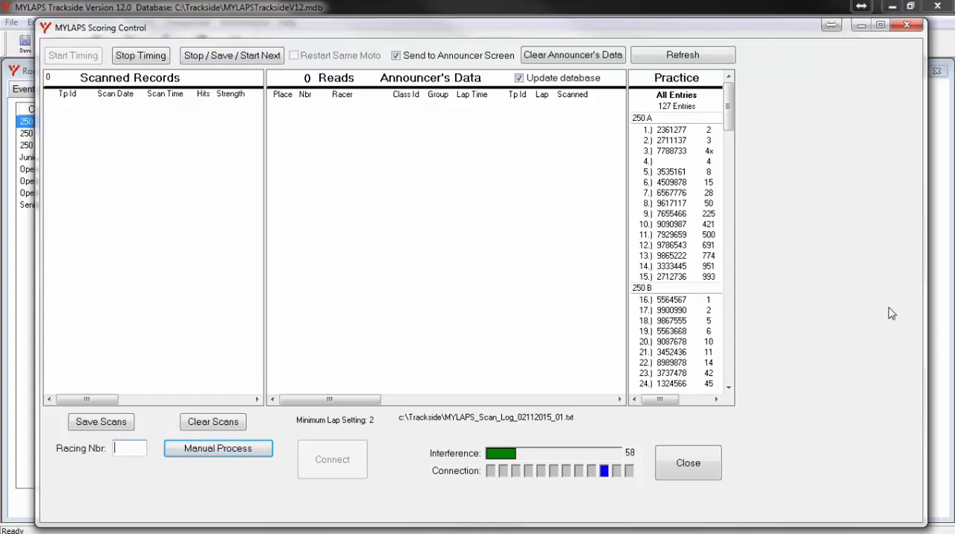
mouse_move(942, 289)
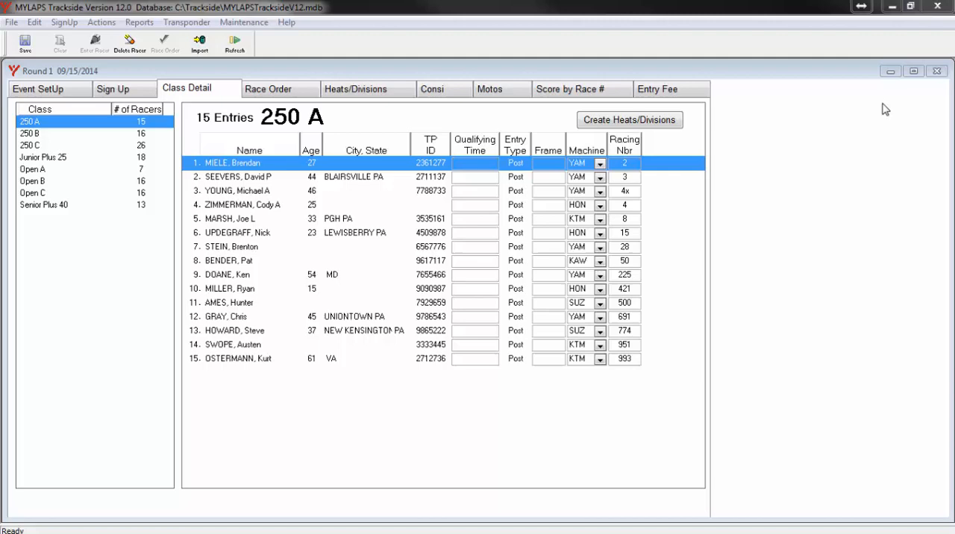
mouse_move(196, 45)
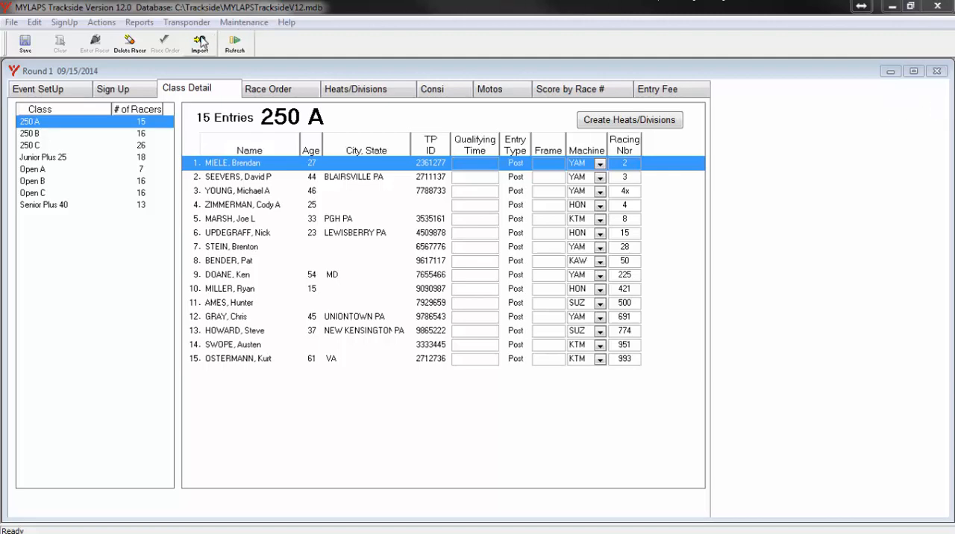
Set up a Practice Scans import for practice 01 and browse for the file.
left_click(197, 46)
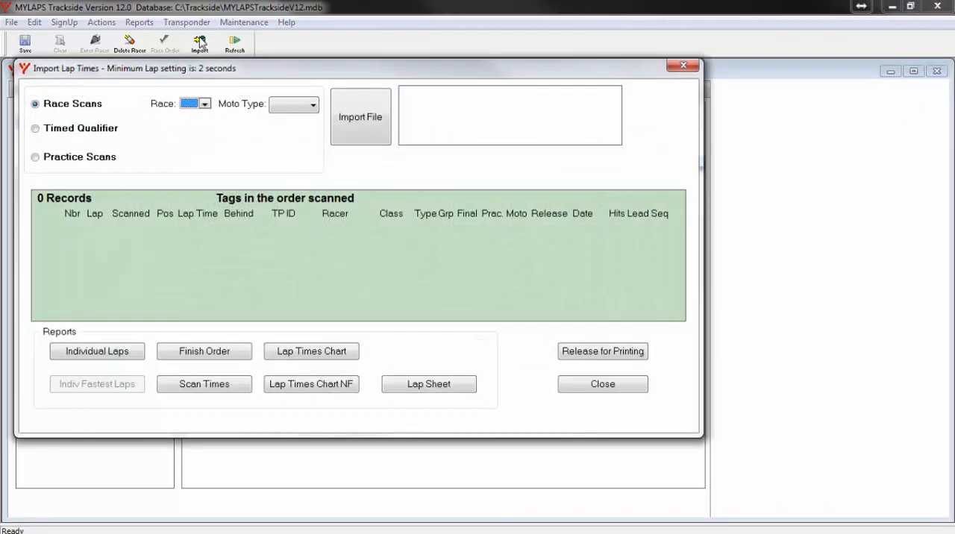
mouse_move(113, 119)
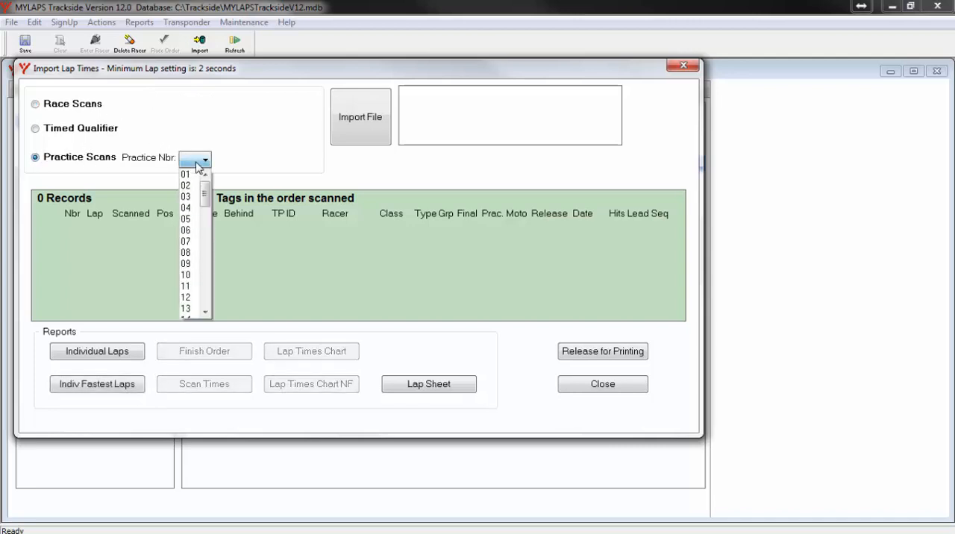
left_click(185, 175)
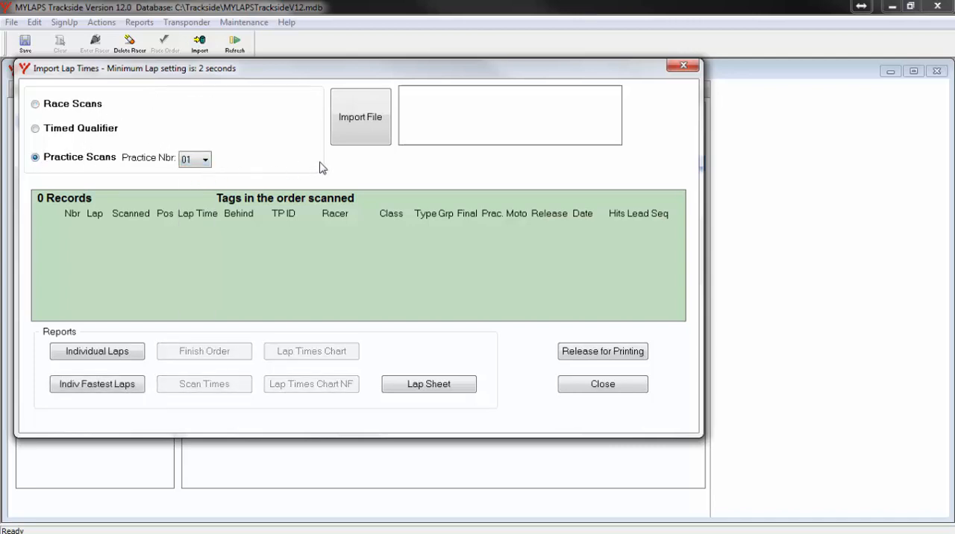
left_click(359, 117)
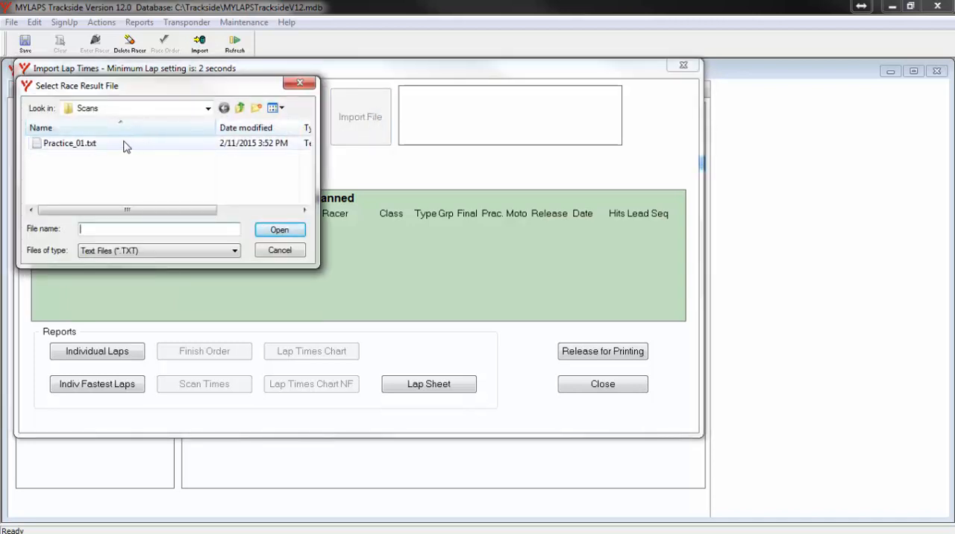
Import Practice_01.txt, loading 21 scan records, and close the import window.
left_click(70, 143)
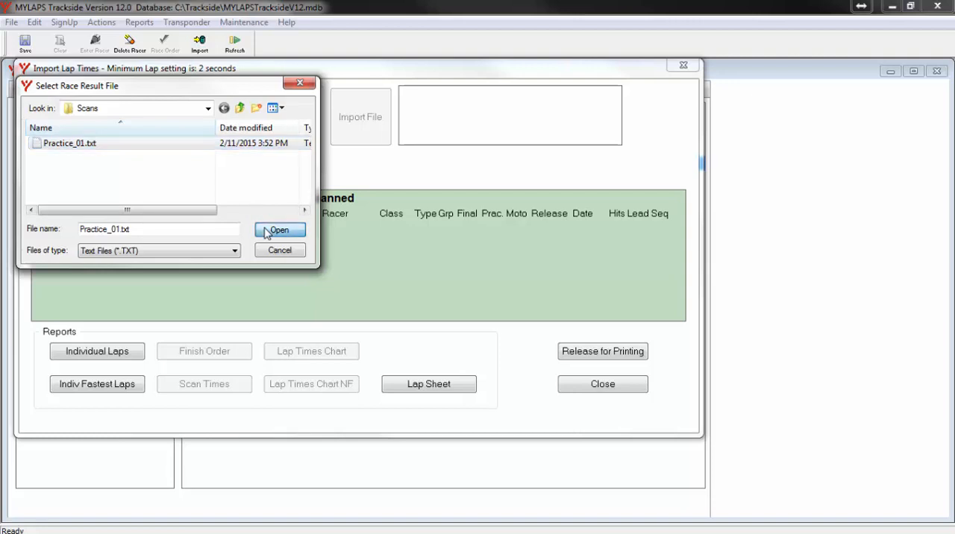
left_click(279, 229)
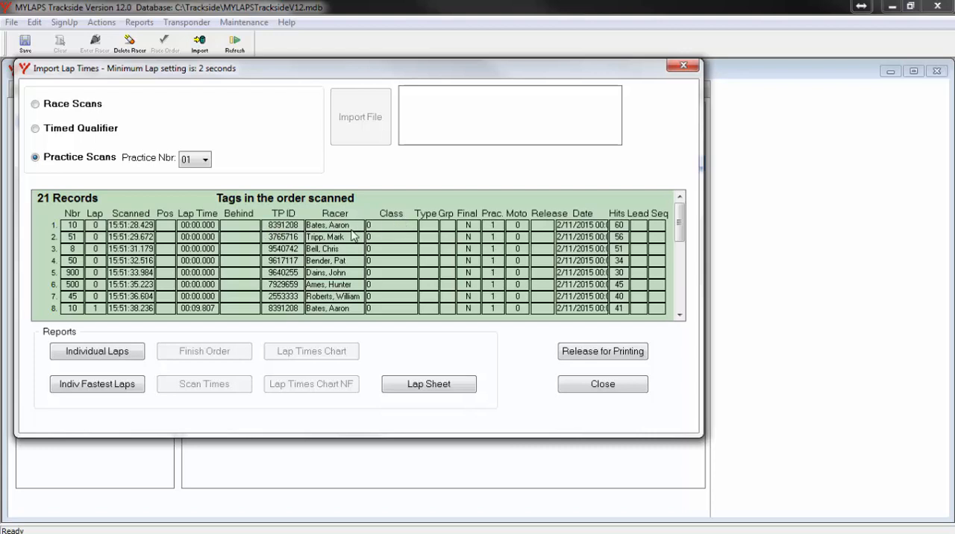
mouse_move(416, 212)
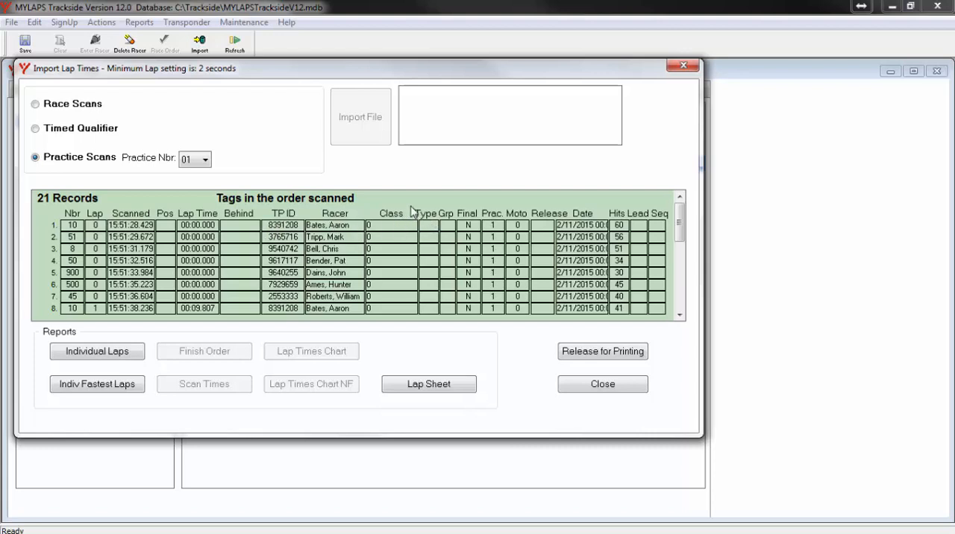
mouse_move(411, 218)
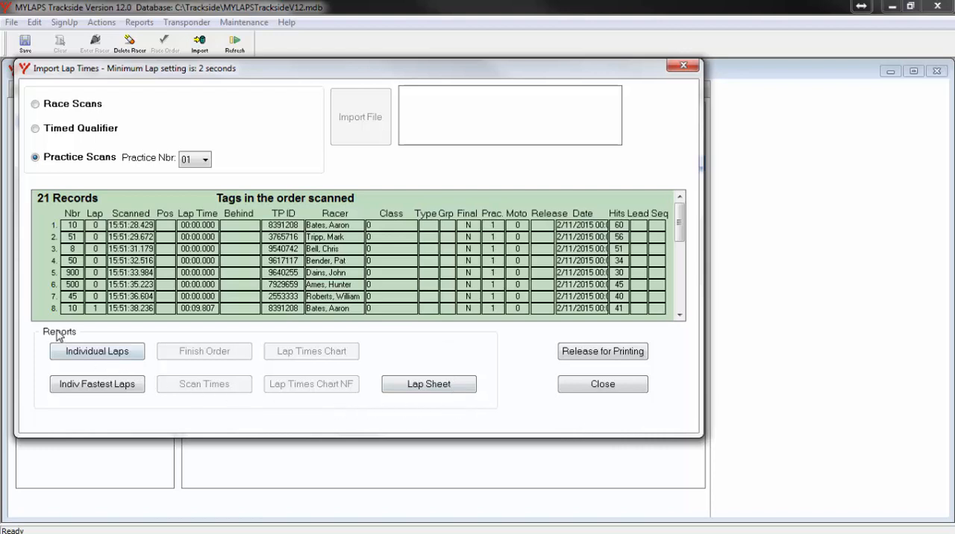
mouse_move(453, 352)
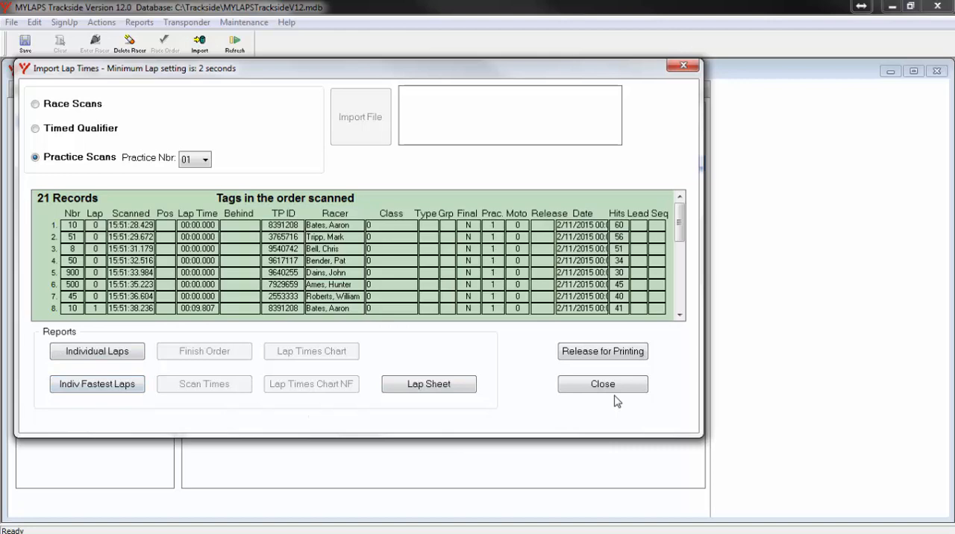
left_click(602, 385)
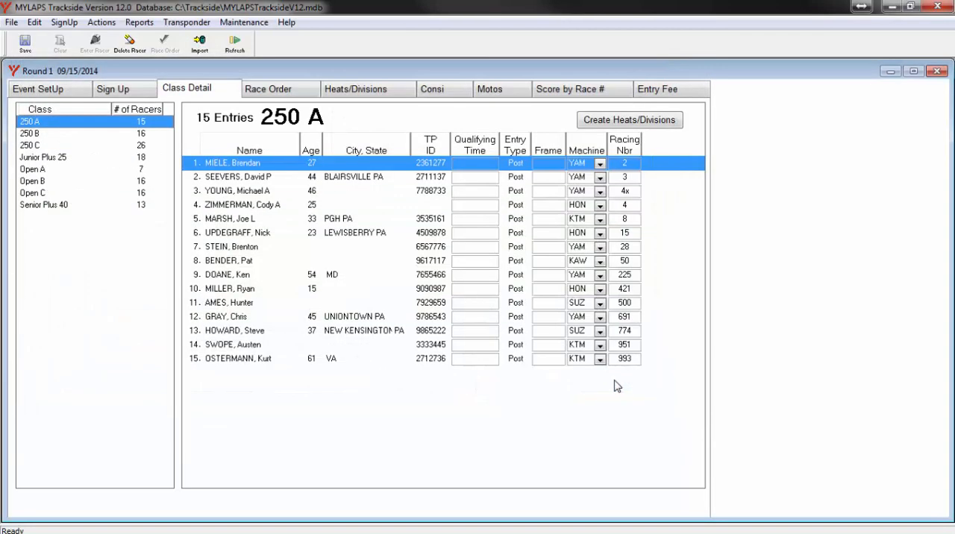
mouse_move(364, 498)
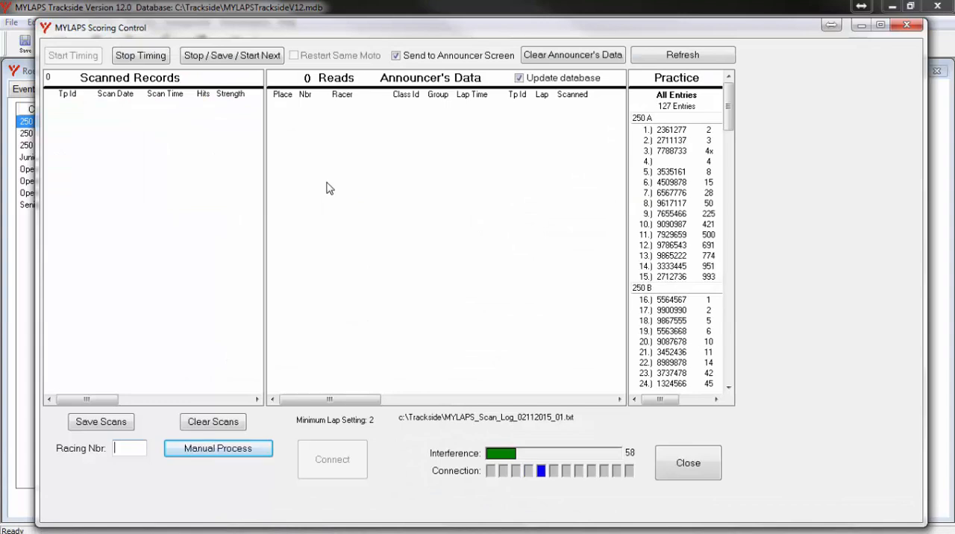
mouse_move(356, 122)
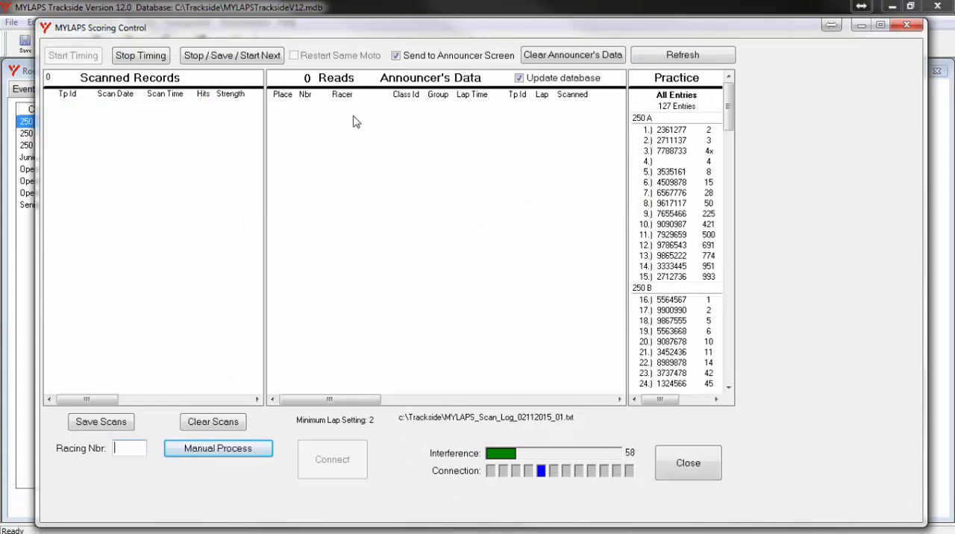
mouse_move(425, 279)
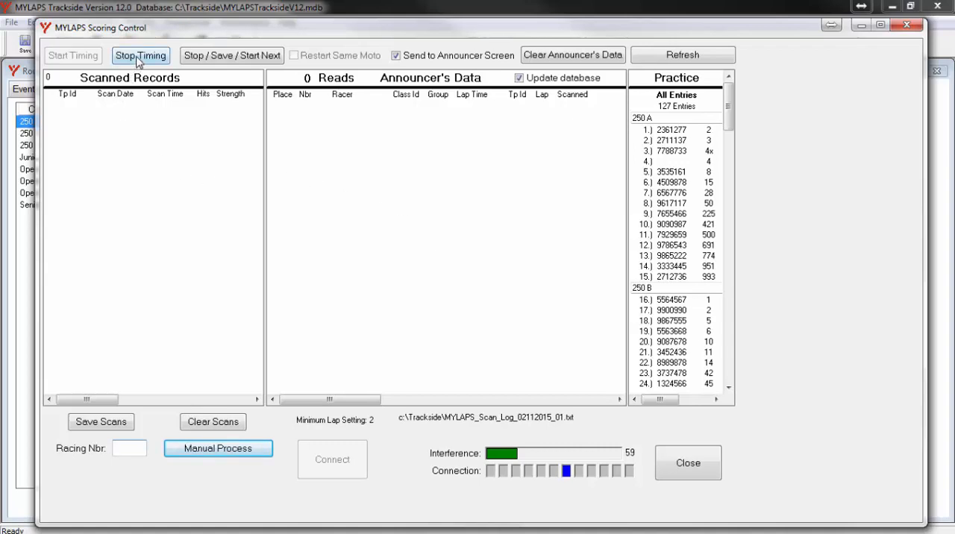
Stop the running timing session in Scoring Control.
left_click(141, 55)
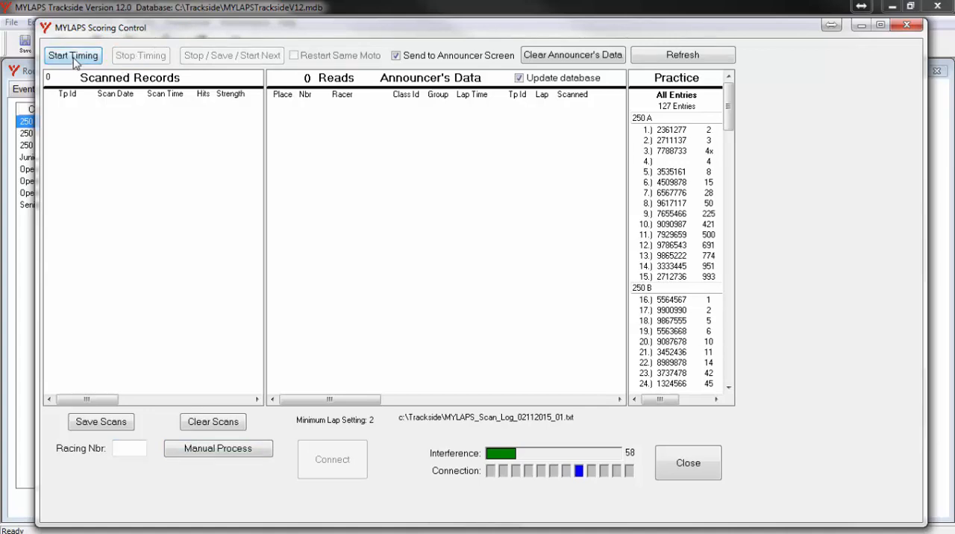
Start timing Race 1 for Open A, with seven racers listed.
left_click(75, 55)
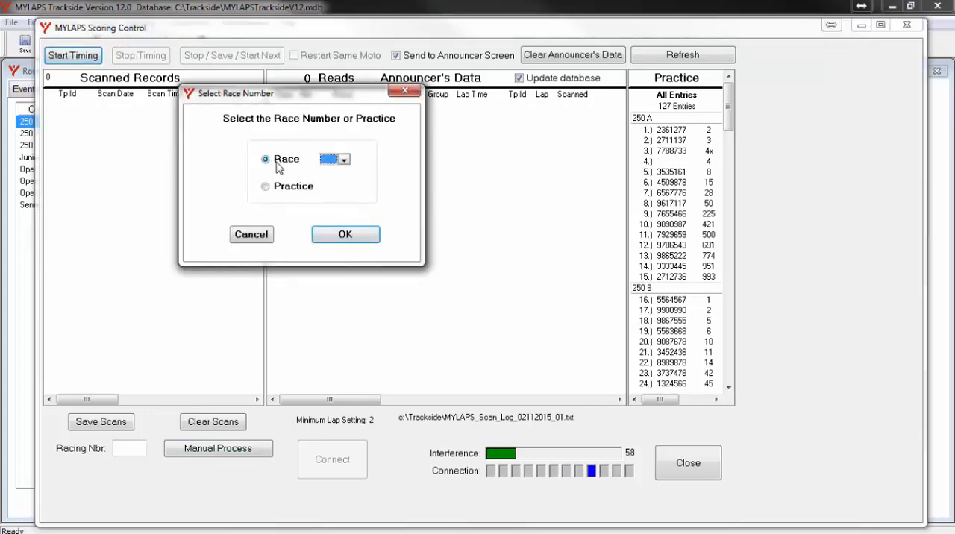
left_click(345, 159)
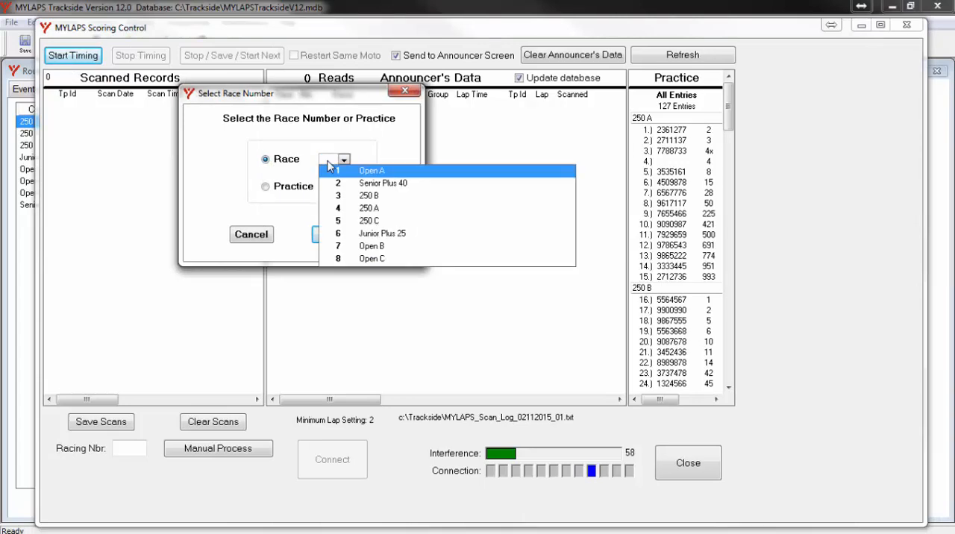
mouse_move(331, 174)
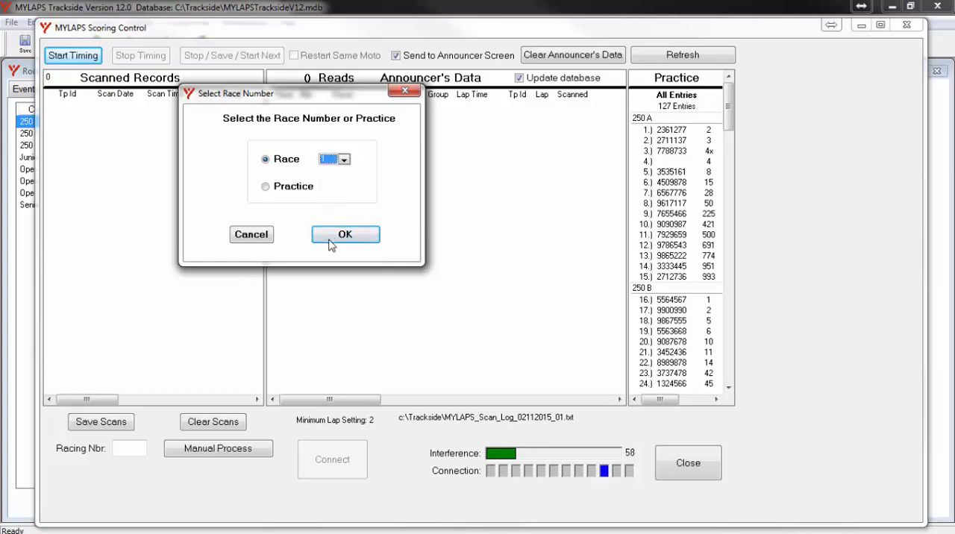
left_click(344, 234)
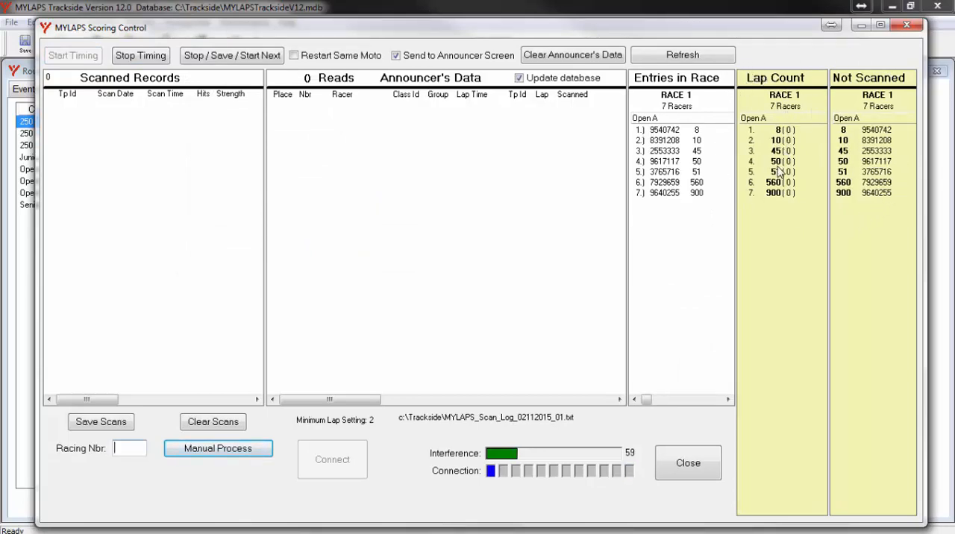
mouse_move(797, 132)
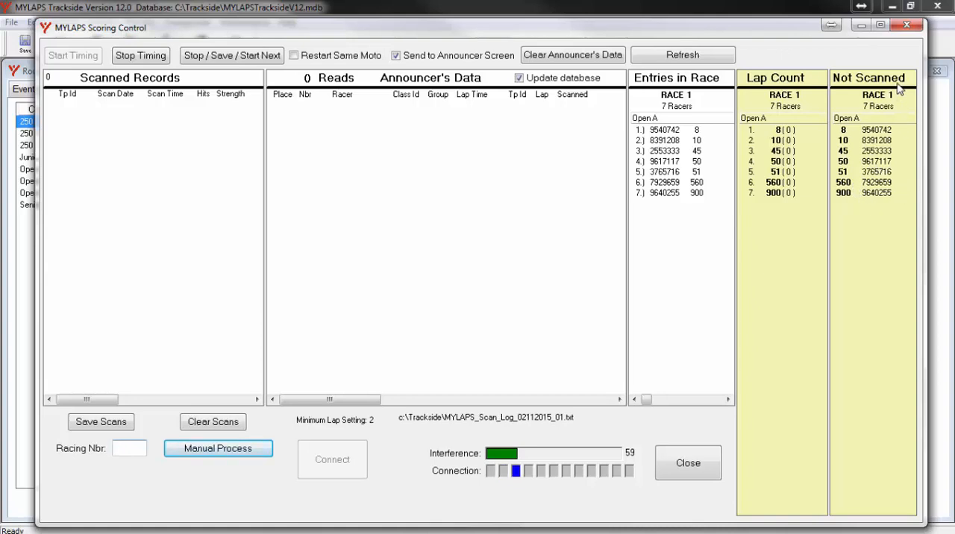
mouse_move(569, 157)
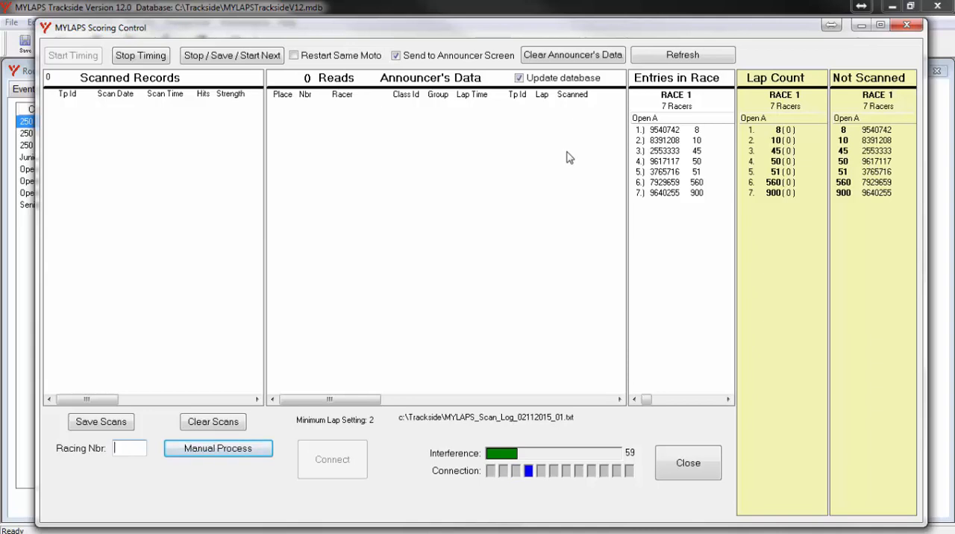
mouse_move(293, 111)
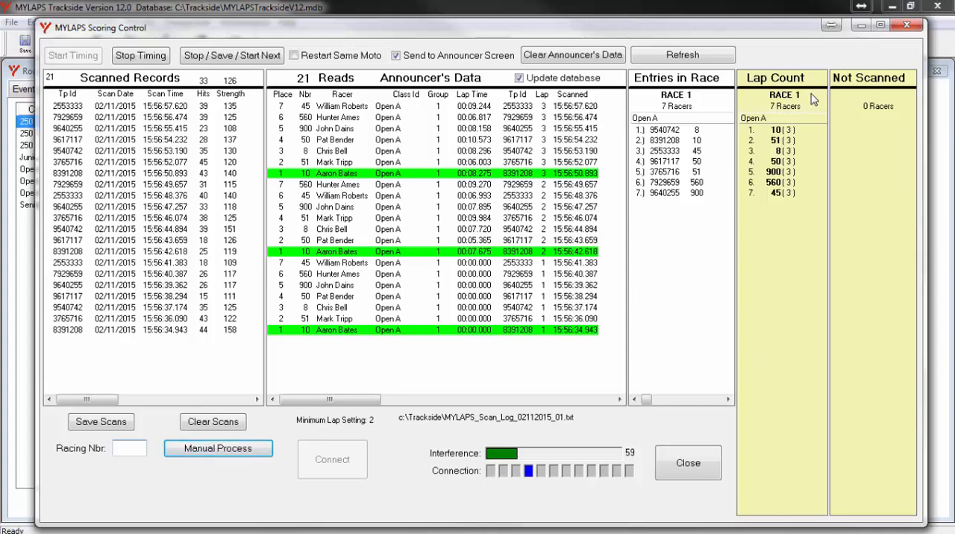
Save race 1's Open A timing and load race 2, Senior Plus 40, with 13 racers.
left_click(129, 449)
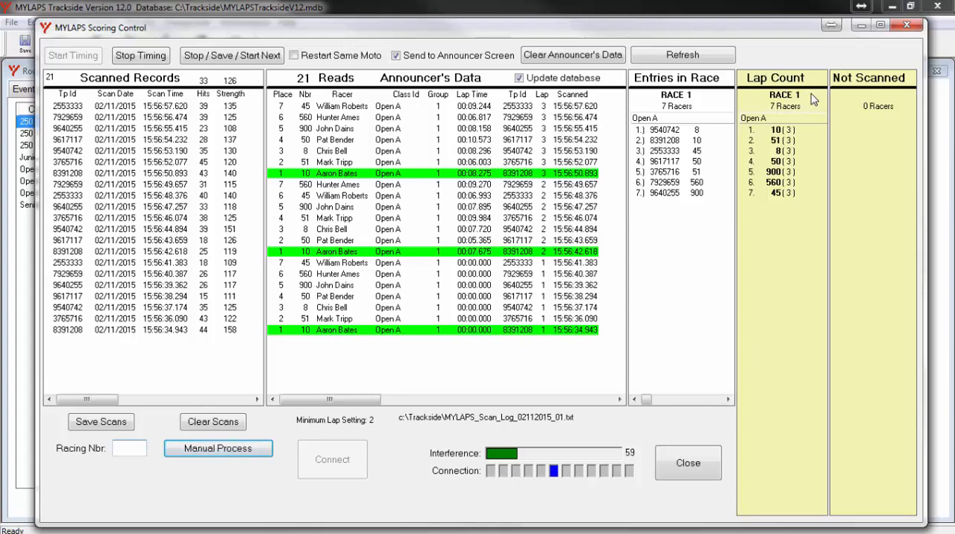
left_click(232, 55)
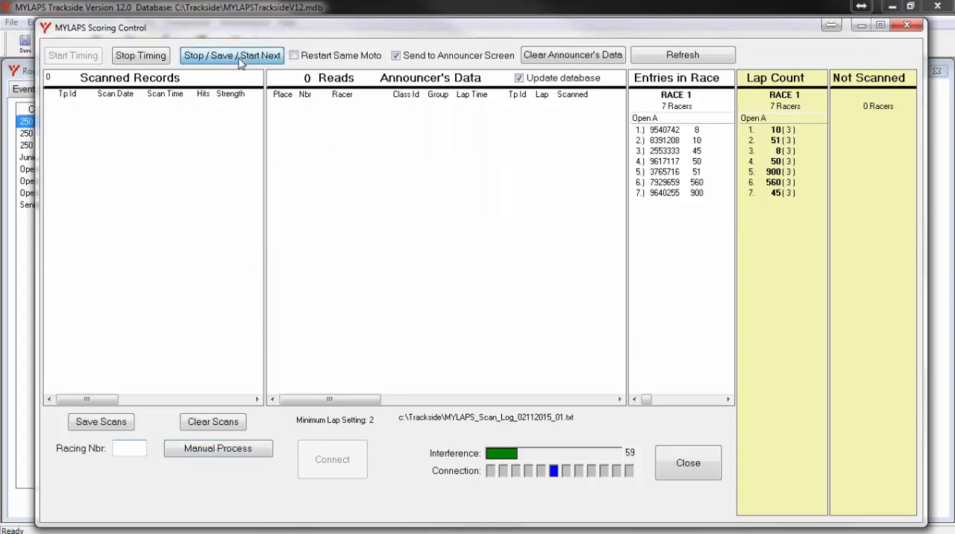
left_click(230, 55)
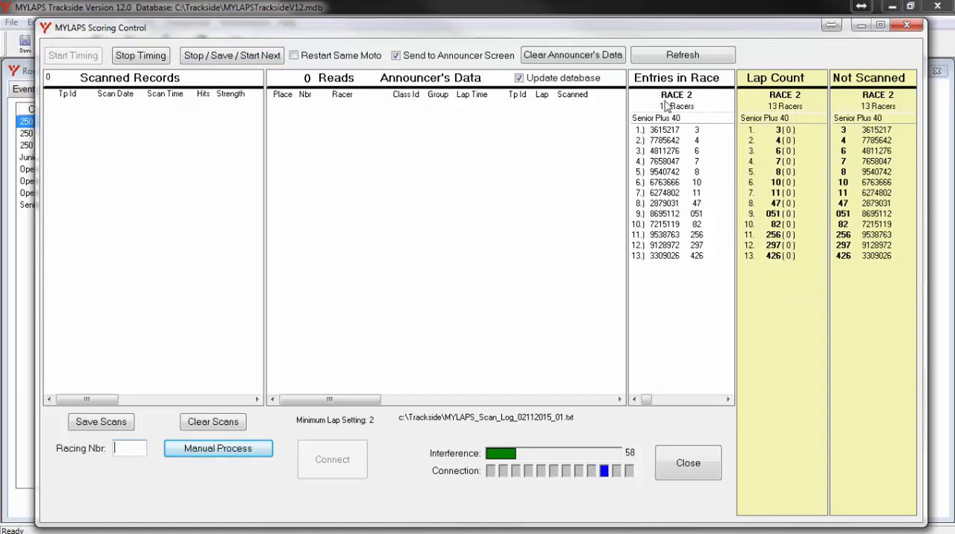
mouse_move(714, 105)
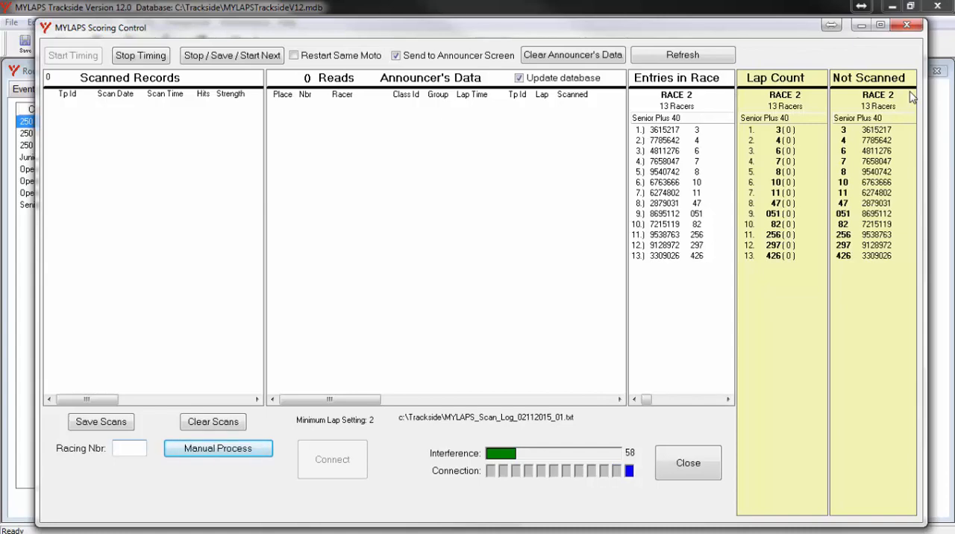
In Trackside, start a lap-time import for Race 1 as Moto 1 and browse for its scan file.
left_click(684, 464)
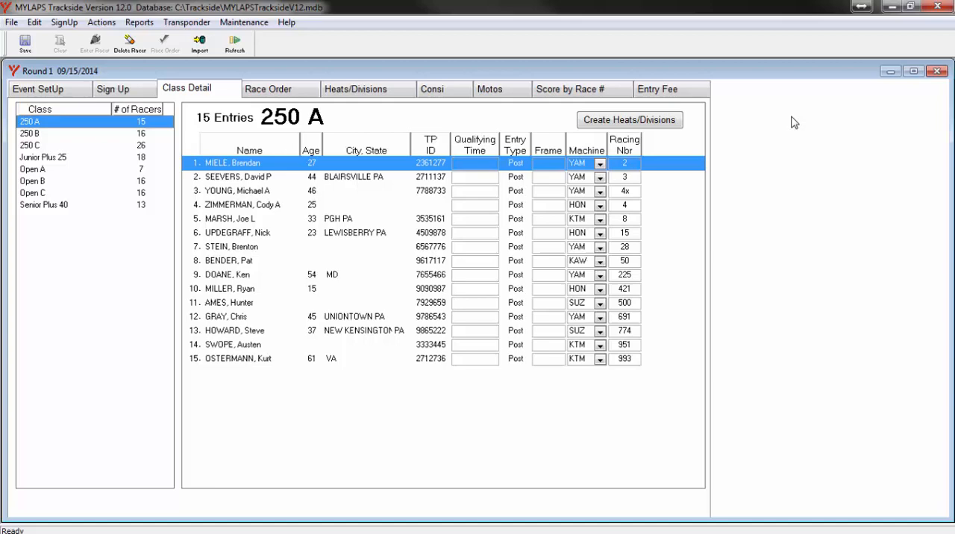
mouse_move(499, 110)
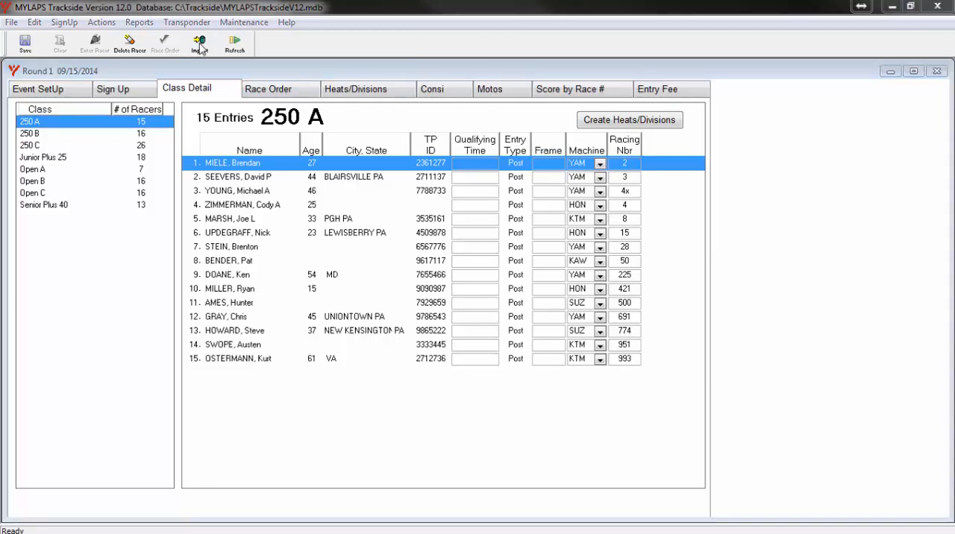
left_click(199, 51)
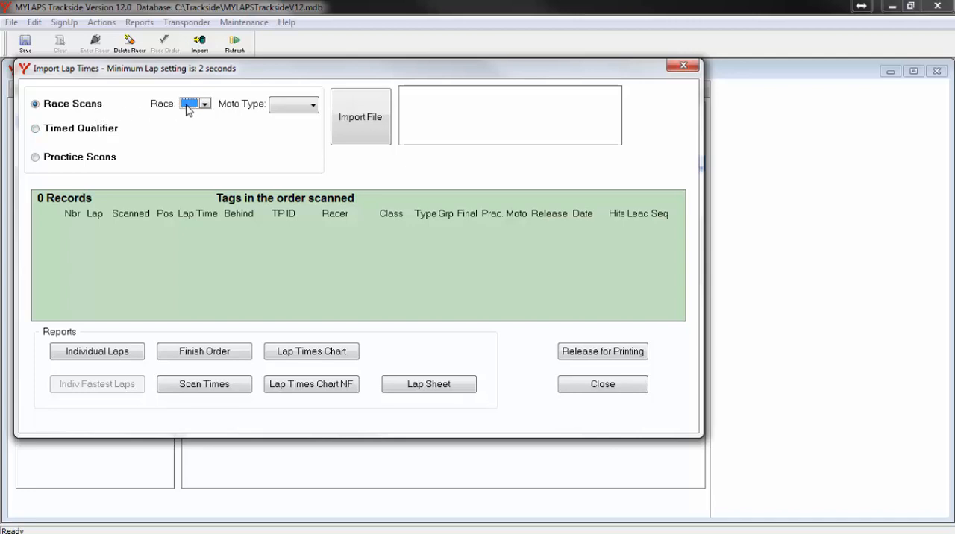
left_click(204, 104)
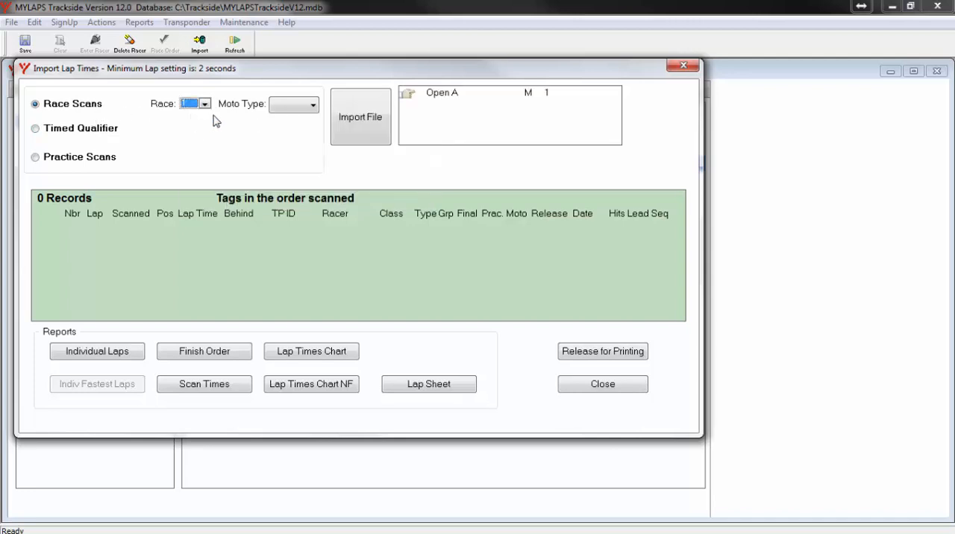
left_click(312, 104)
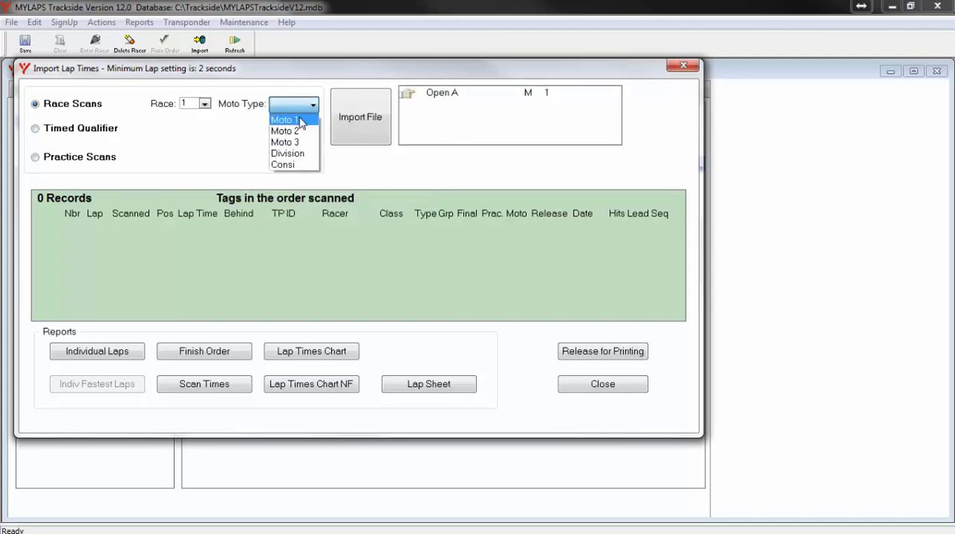
left_click(284, 120)
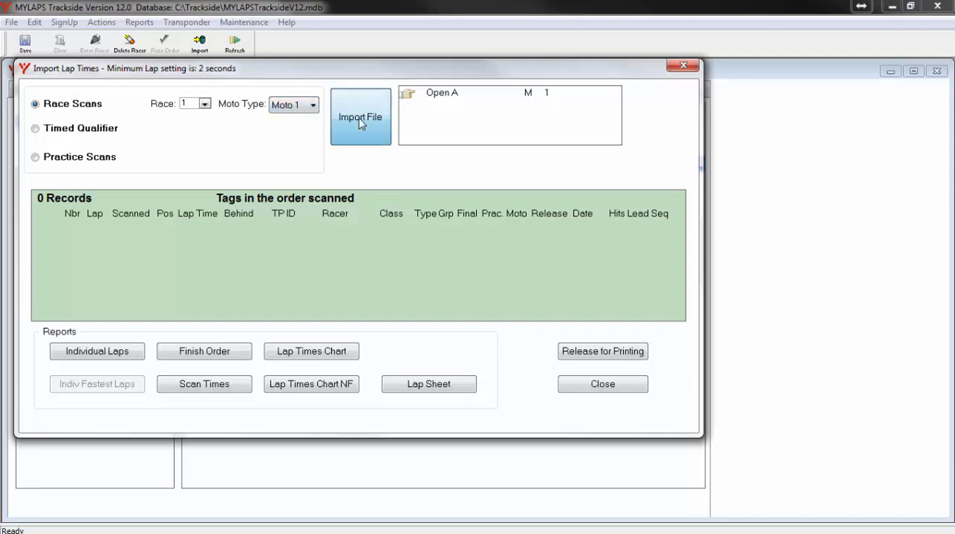
left_click(360, 116)
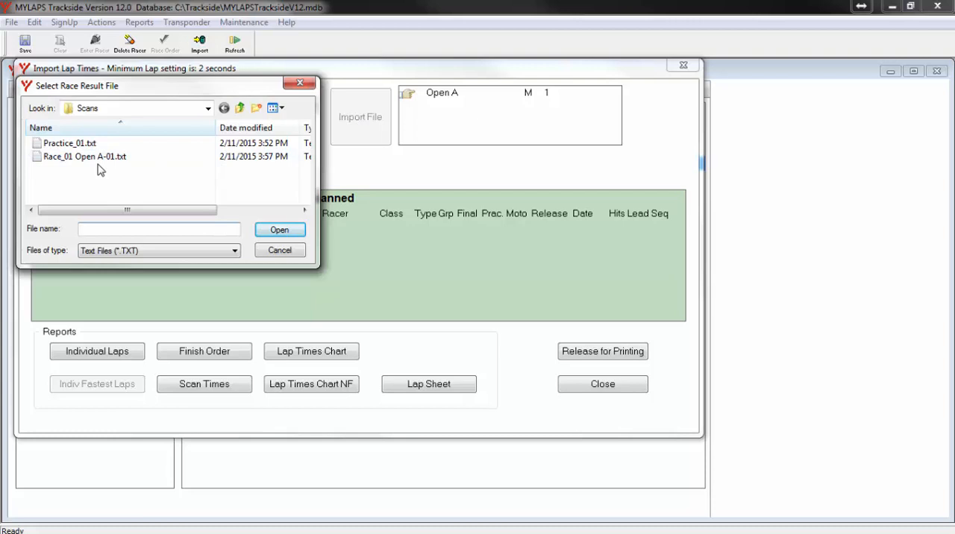
Import Race_01 Open A-01.txt with start time 15:55:34.943, then close the import.
left_click(86, 157)
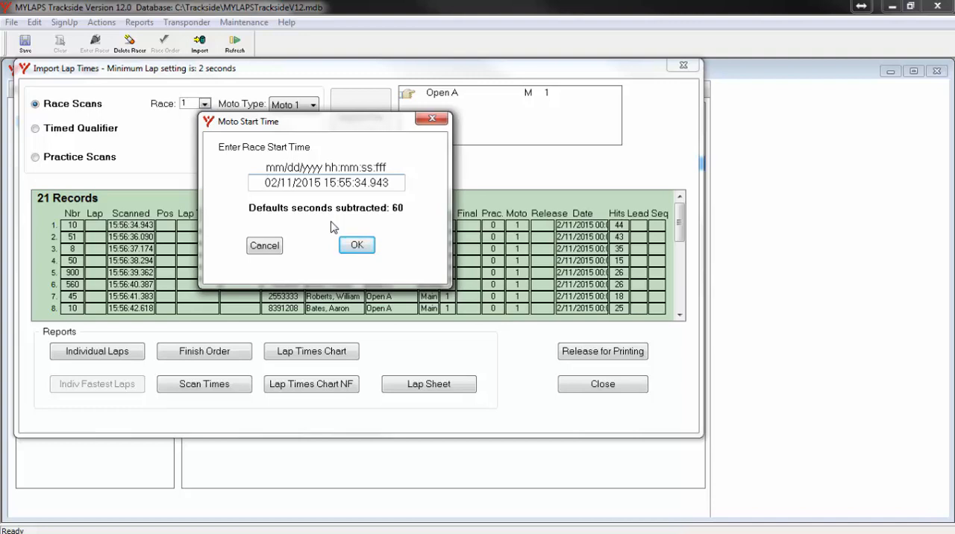
mouse_move(343, 151)
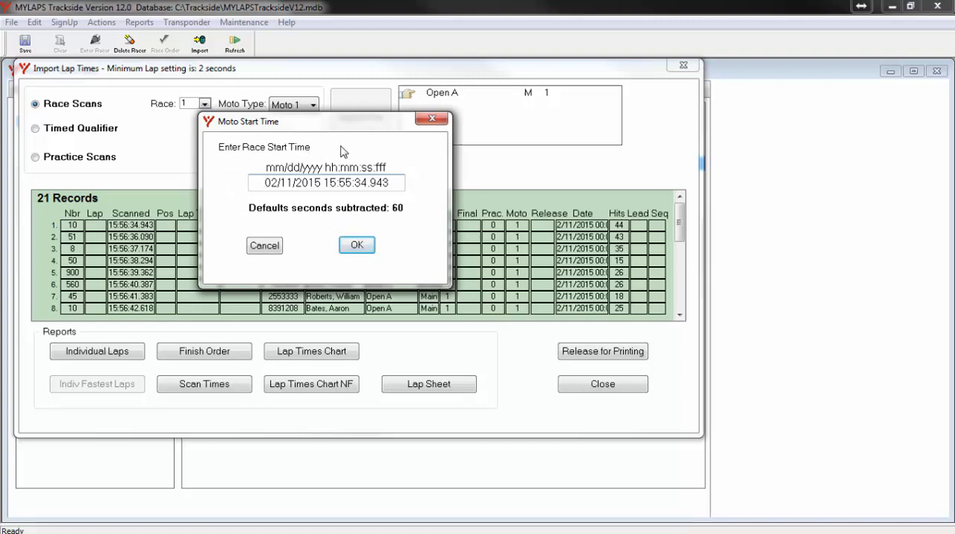
mouse_move(246, 216)
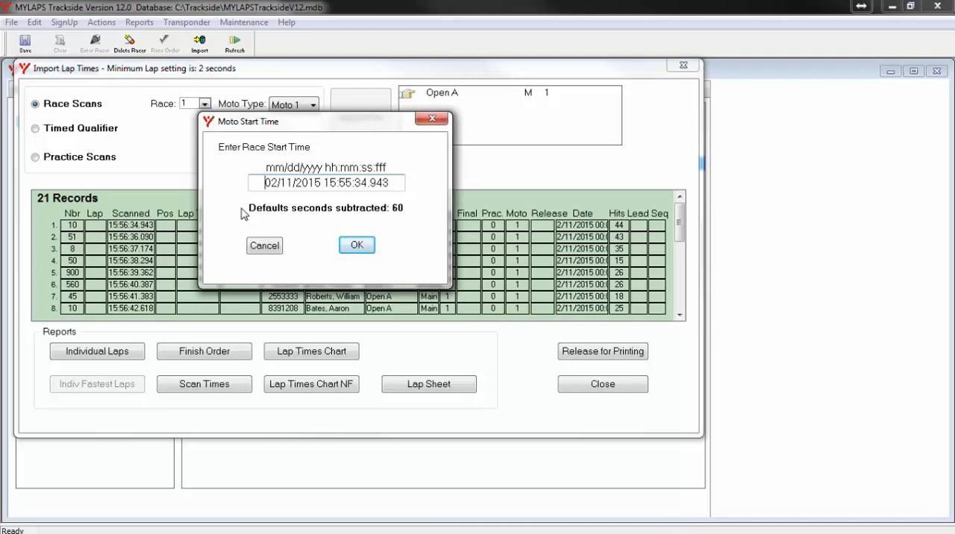
mouse_move(360, 222)
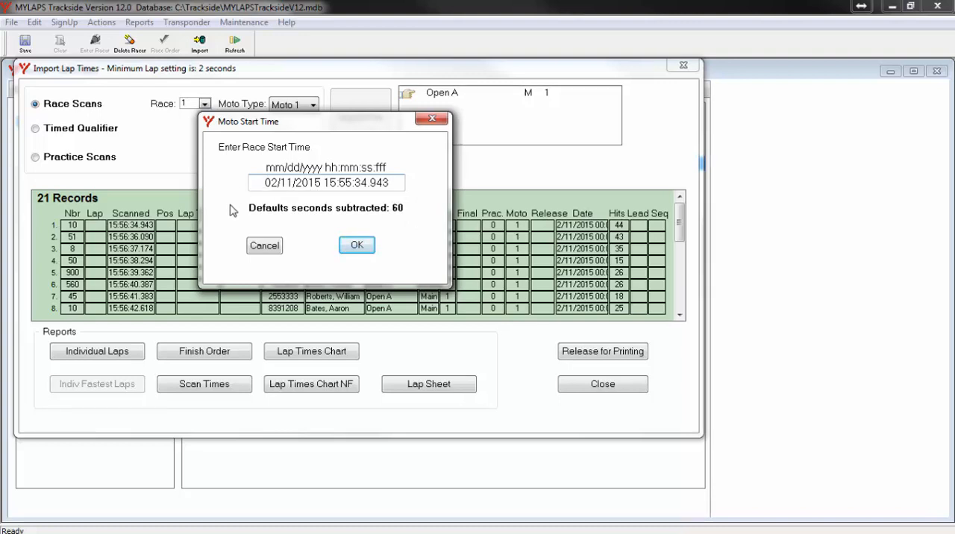
mouse_move(402, 219)
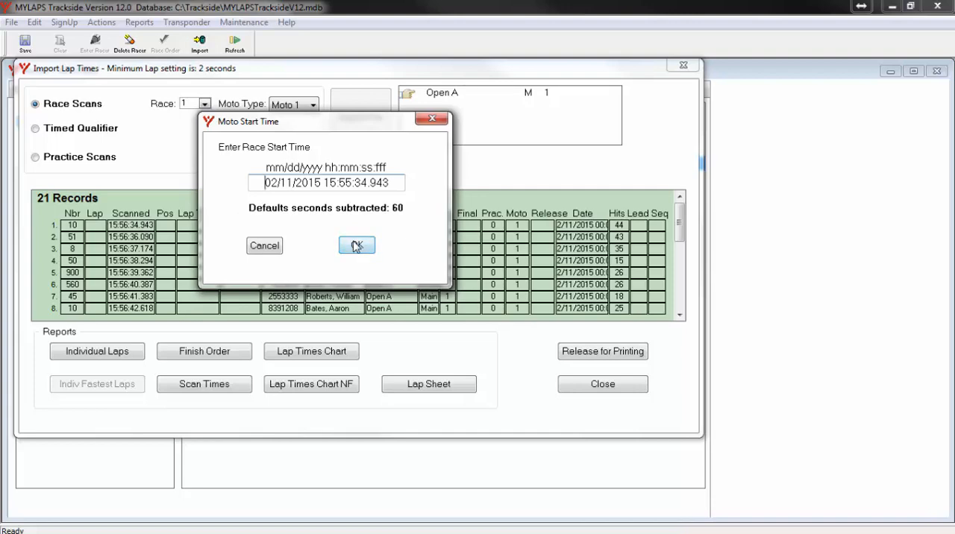
left_click(356, 246)
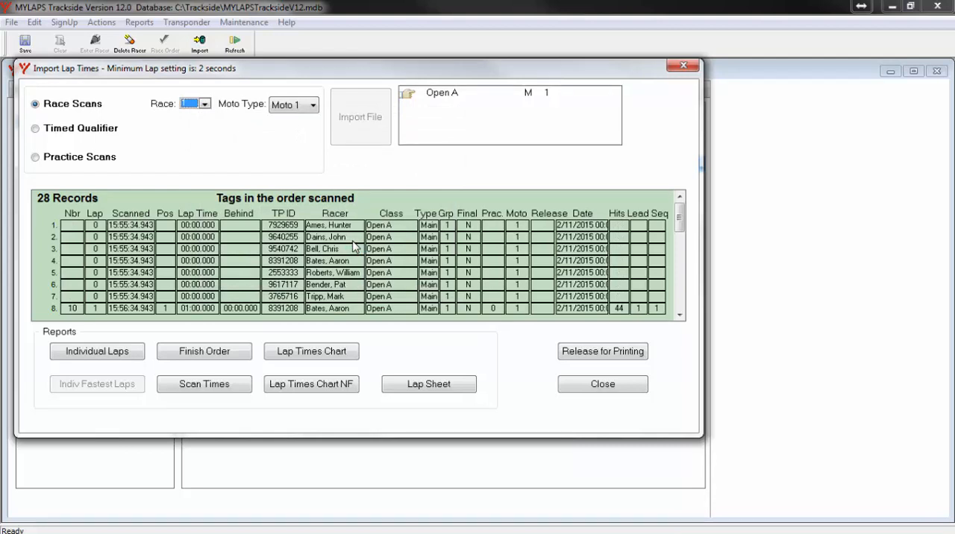
mouse_move(88, 348)
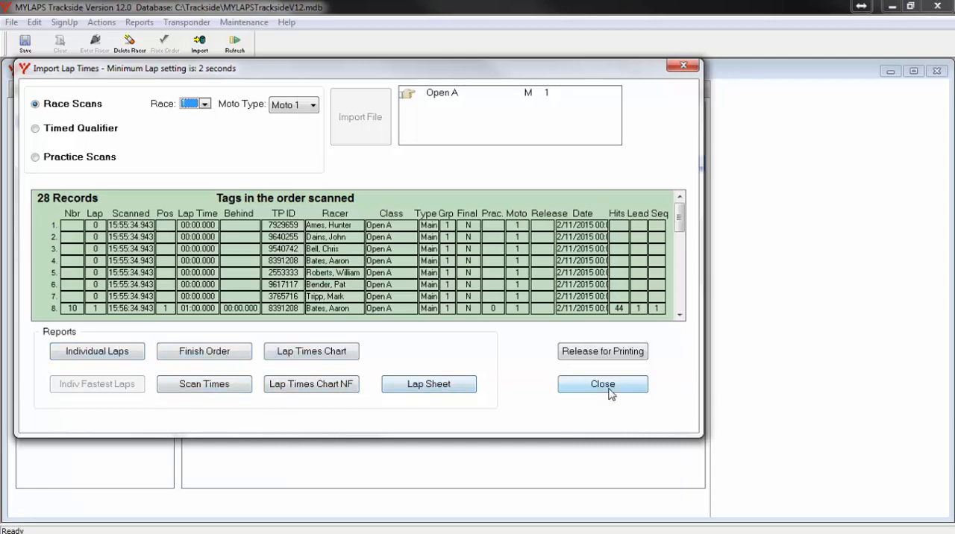
left_click(603, 385)
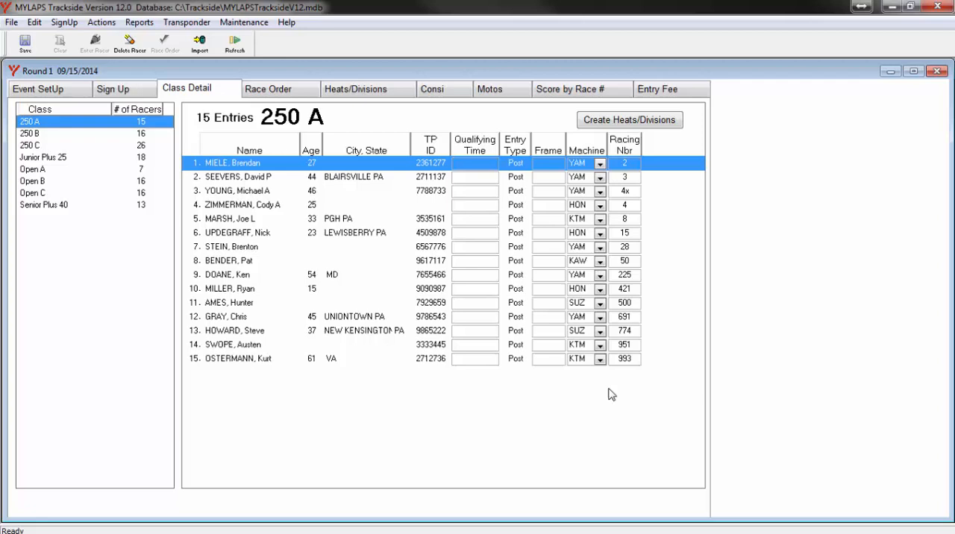
mouse_move(698, 262)
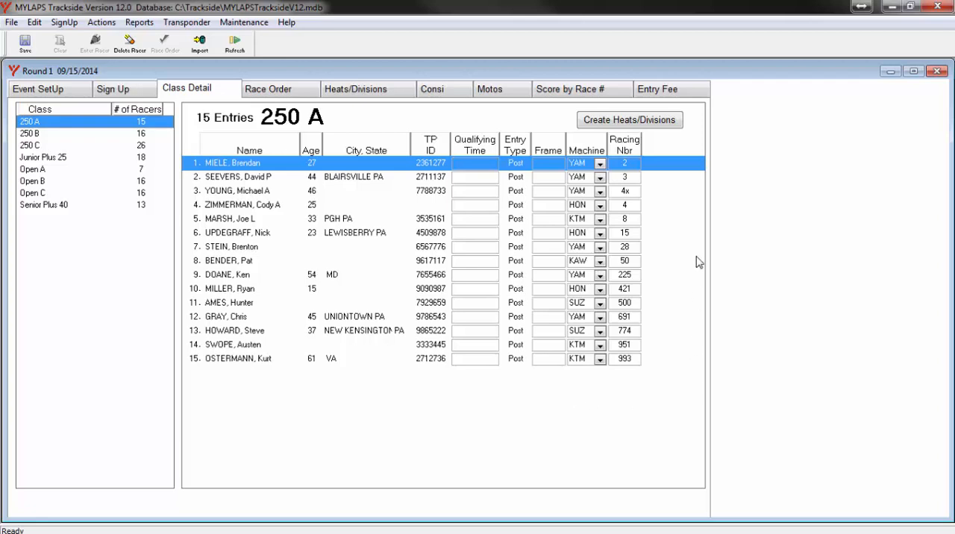
mouse_move(708, 252)
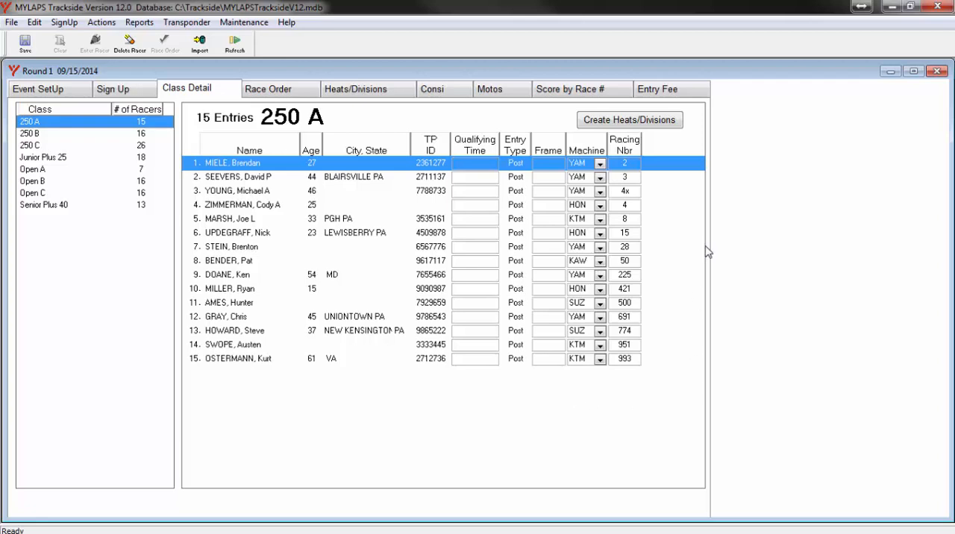
mouse_move(483, 119)
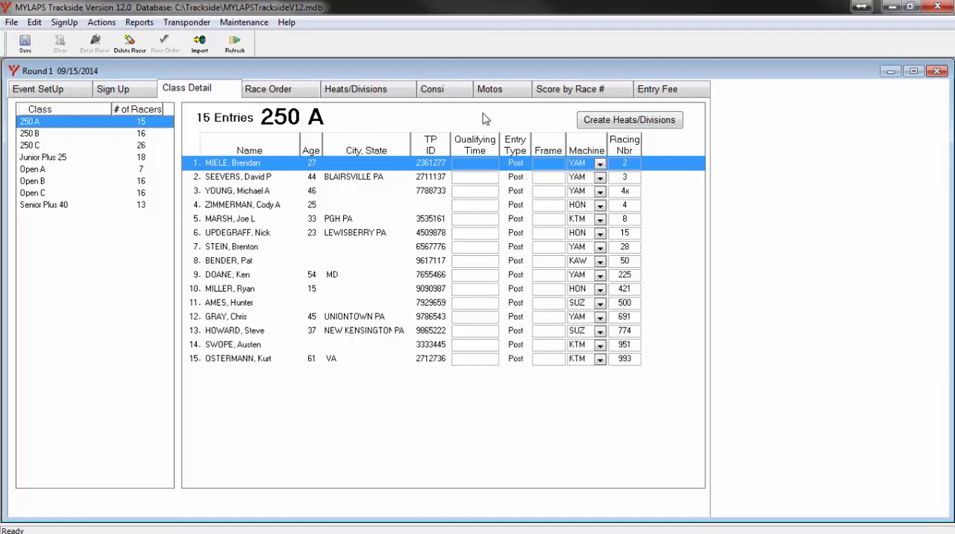
mouse_move(485, 117)
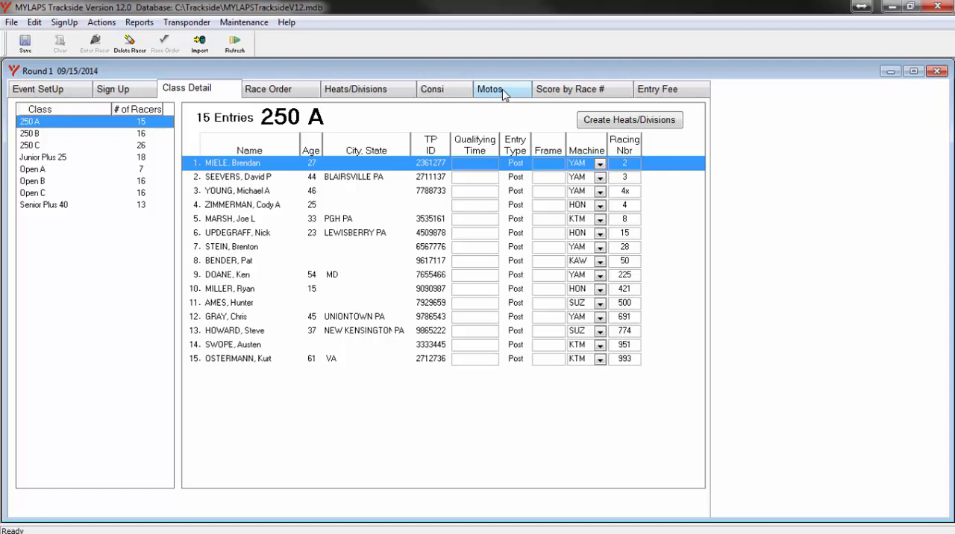
Open the Motos tab and select Open A to score Moto 1.
left_click(489, 88)
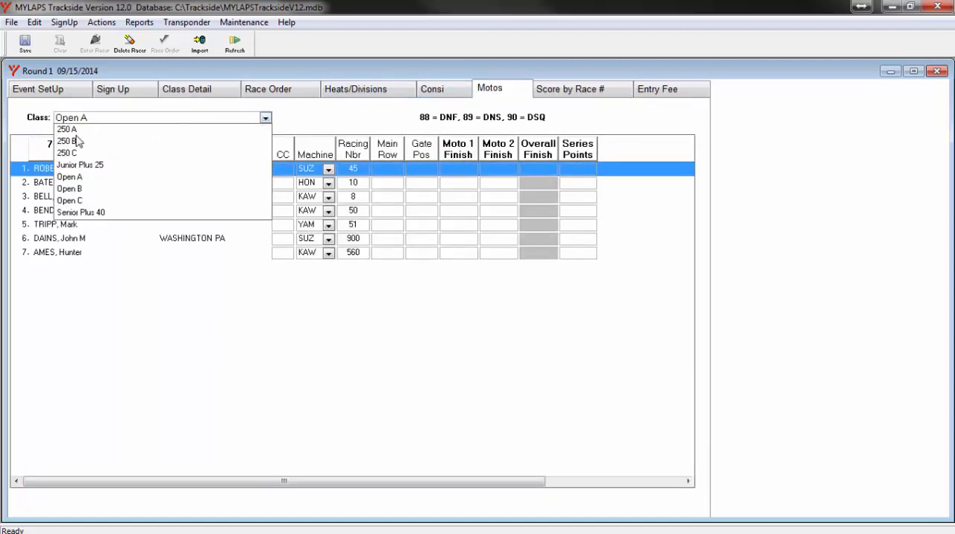
left_click(73, 177)
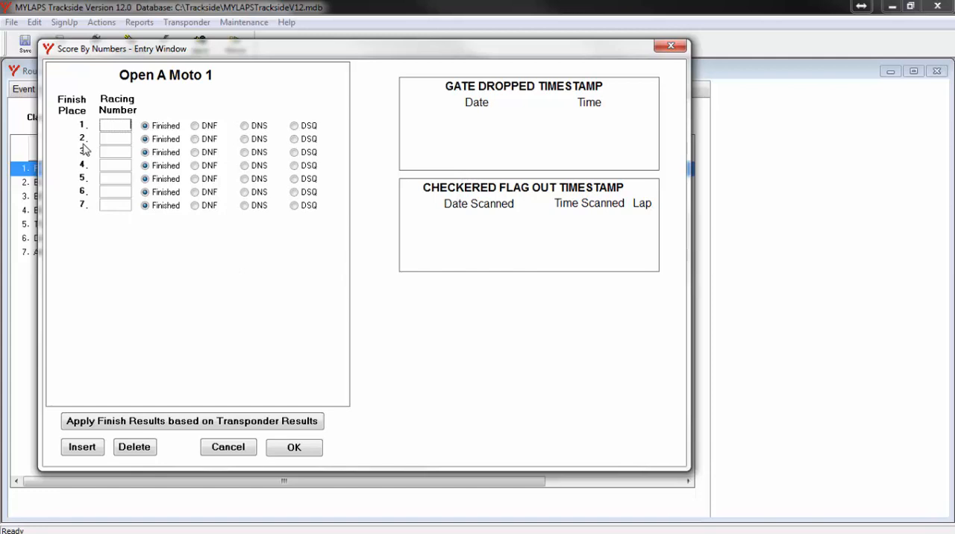
mouse_move(141, 337)
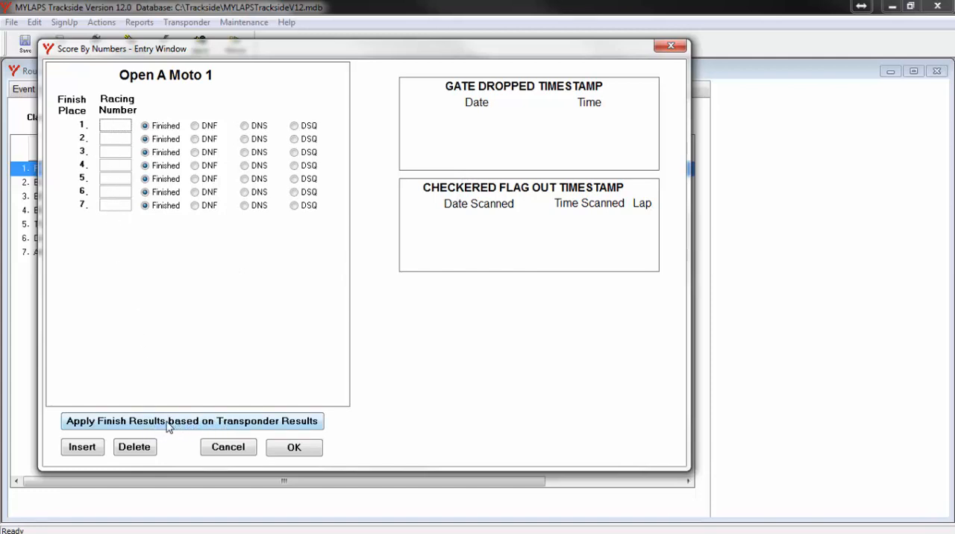
Apply finish results from transponder data, giving Open A riders places 1 through 7.
left_click(191, 421)
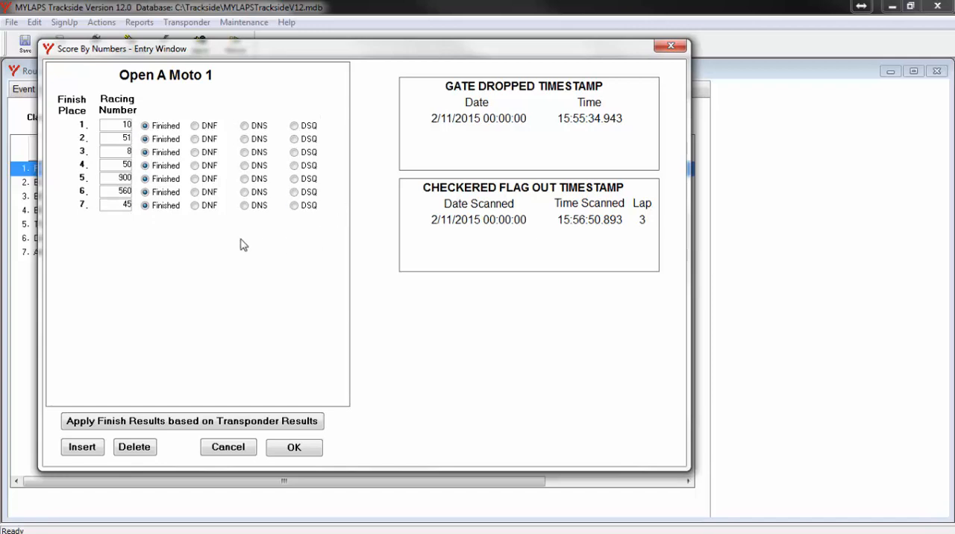
left_click(244, 205)
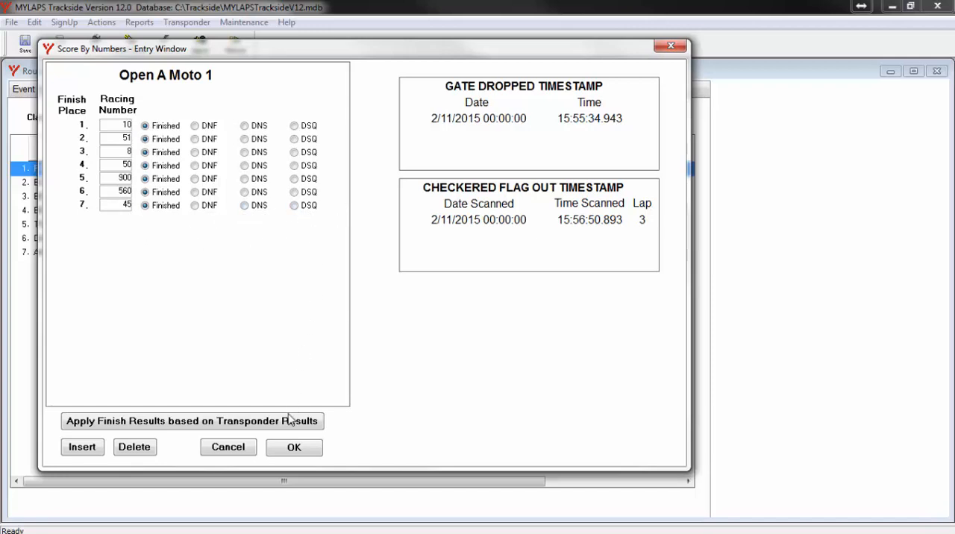
left_click(293, 447)
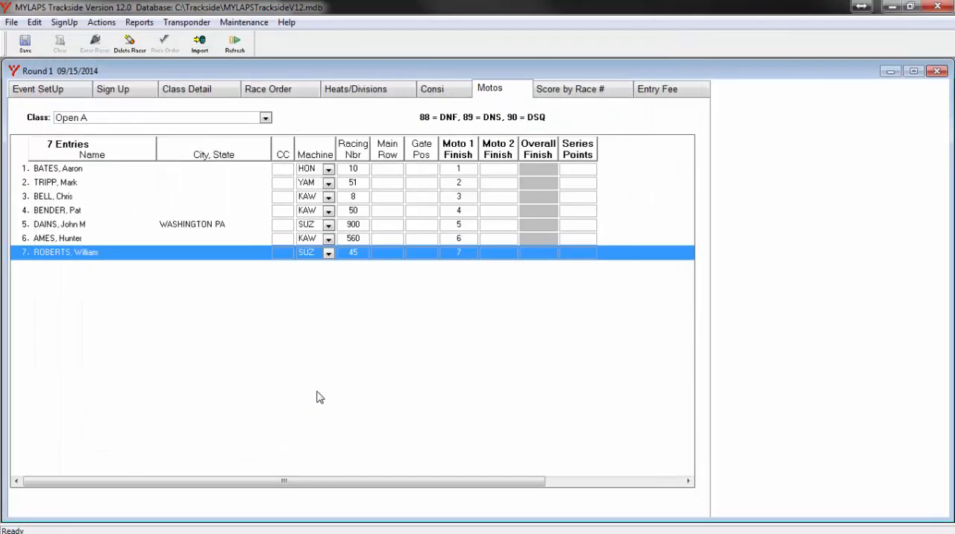
mouse_move(328, 340)
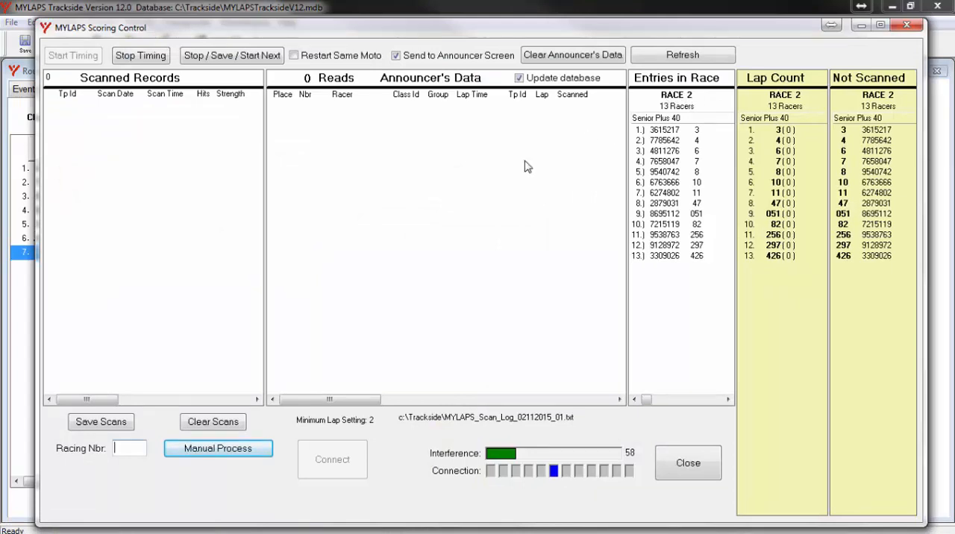
mouse_move(515, 171)
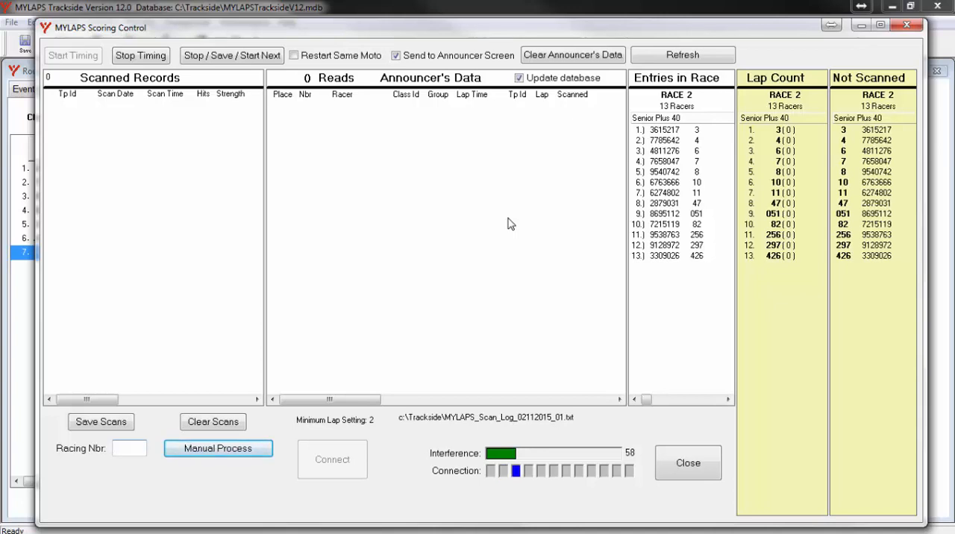
mouse_move(548, 195)
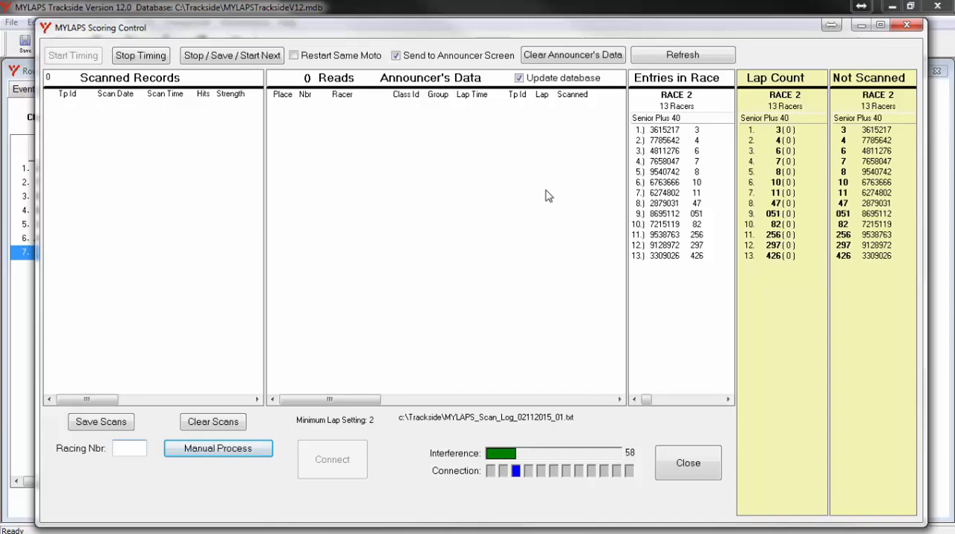